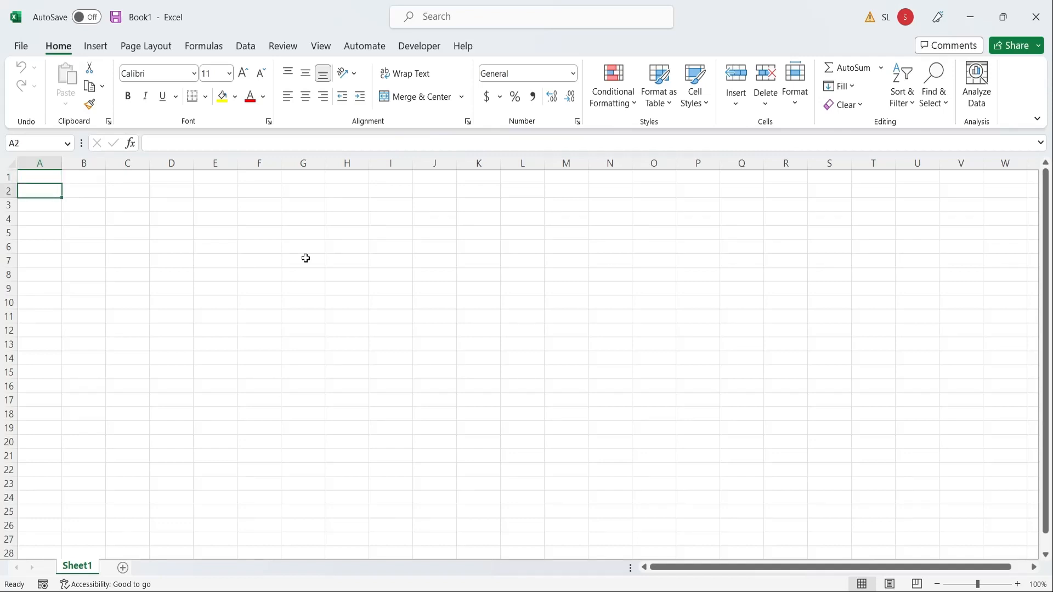
# Enter headings Units, Fixed Cost, Variable Cost (1.5) and Total Cost in A2:D2
pyautogui.write('Units')
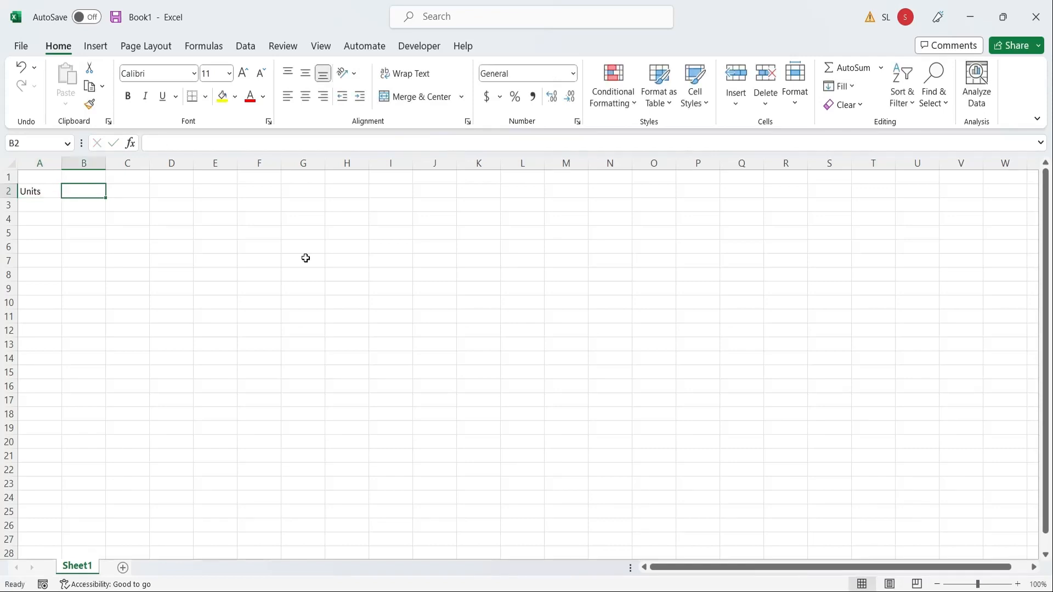
pyautogui.write('Fixed Cost')
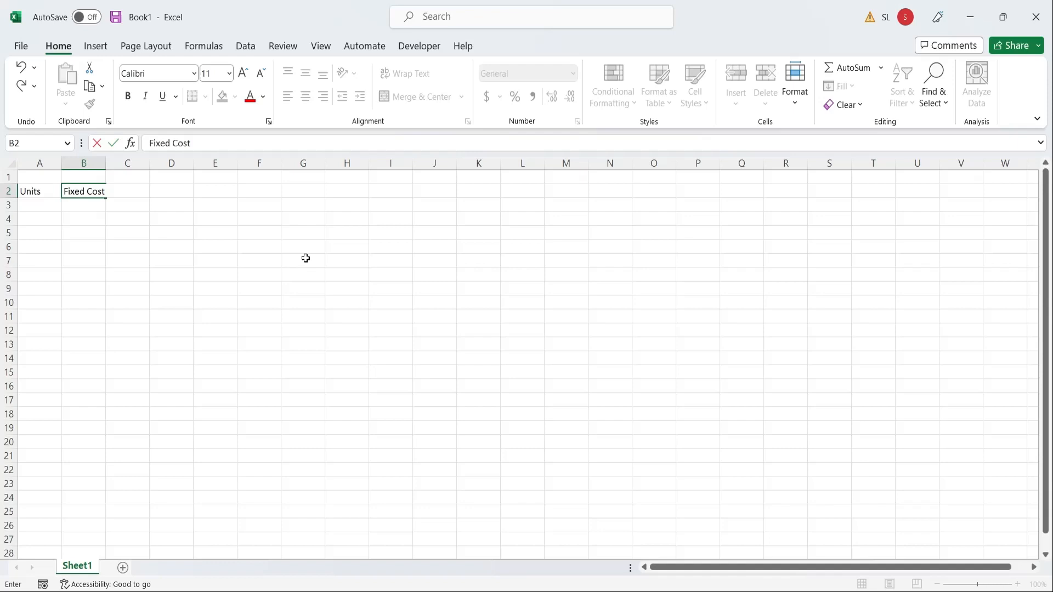
pyautogui.write('V')
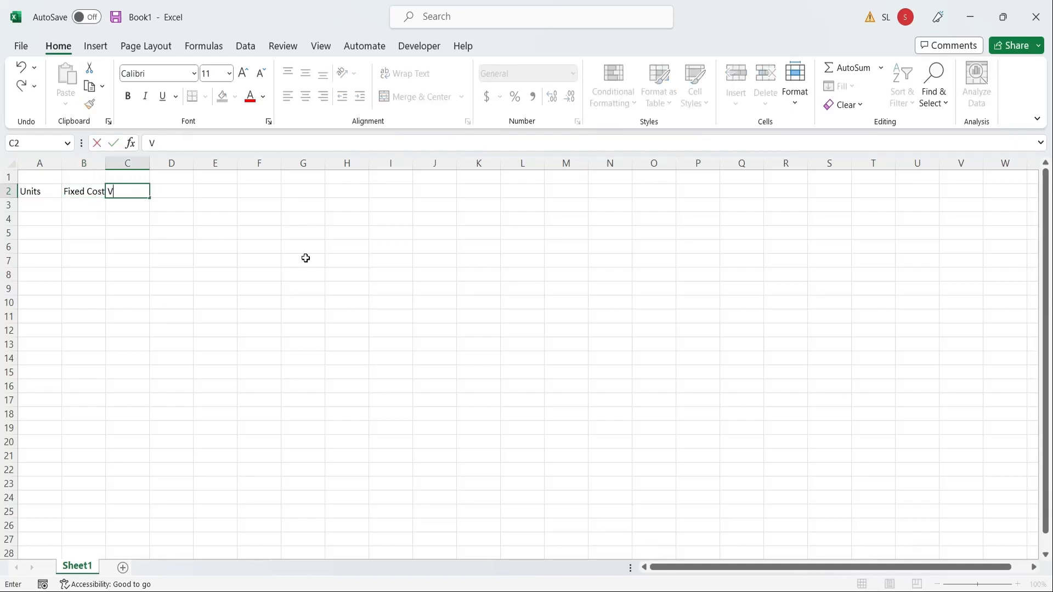
pyautogui.write('ariable Cost (1.5')
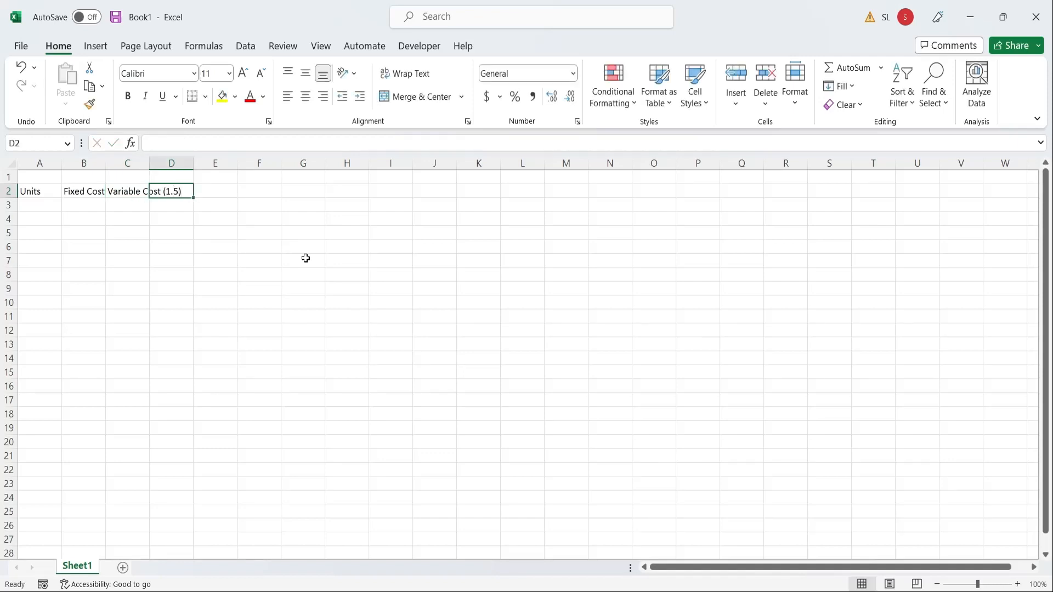
pyautogui.write('Total Cost')
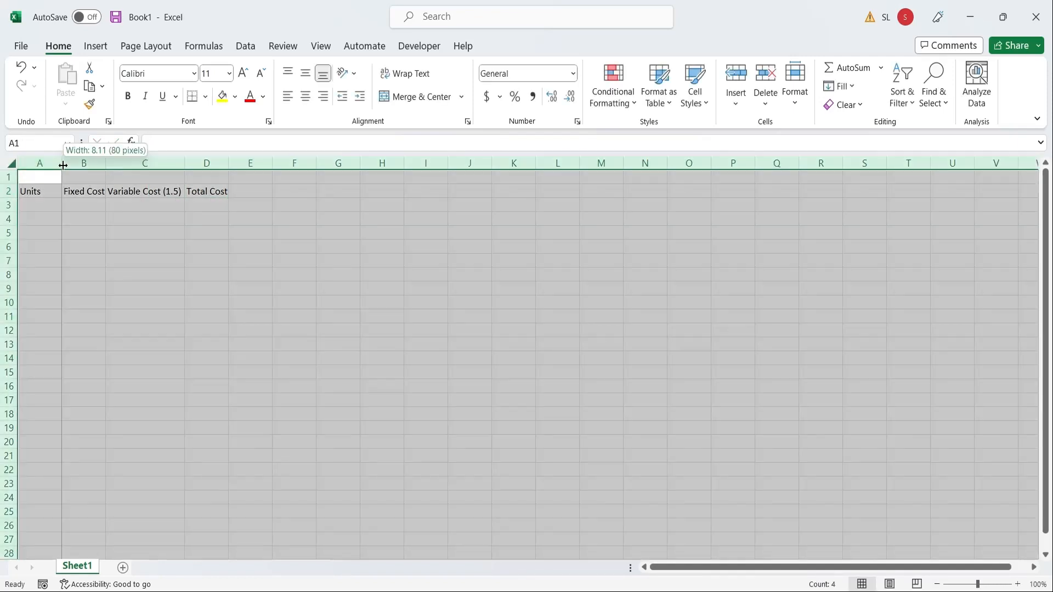
# Enter 1000 and 2000 in A3:A4 and fill the Units series down to 10000
pyautogui.click(30, 206)
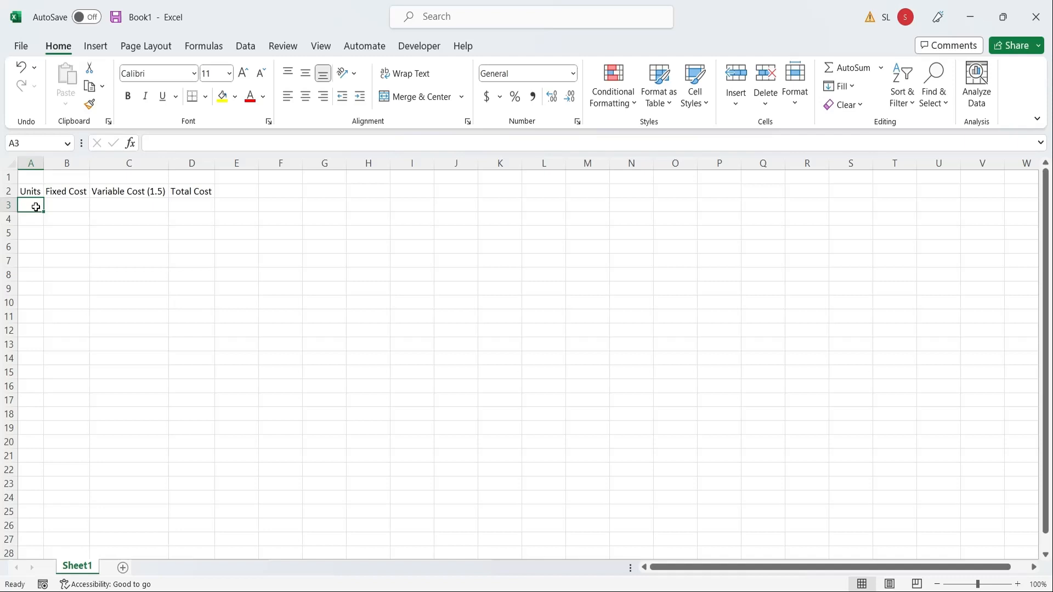
pyautogui.write('1000')
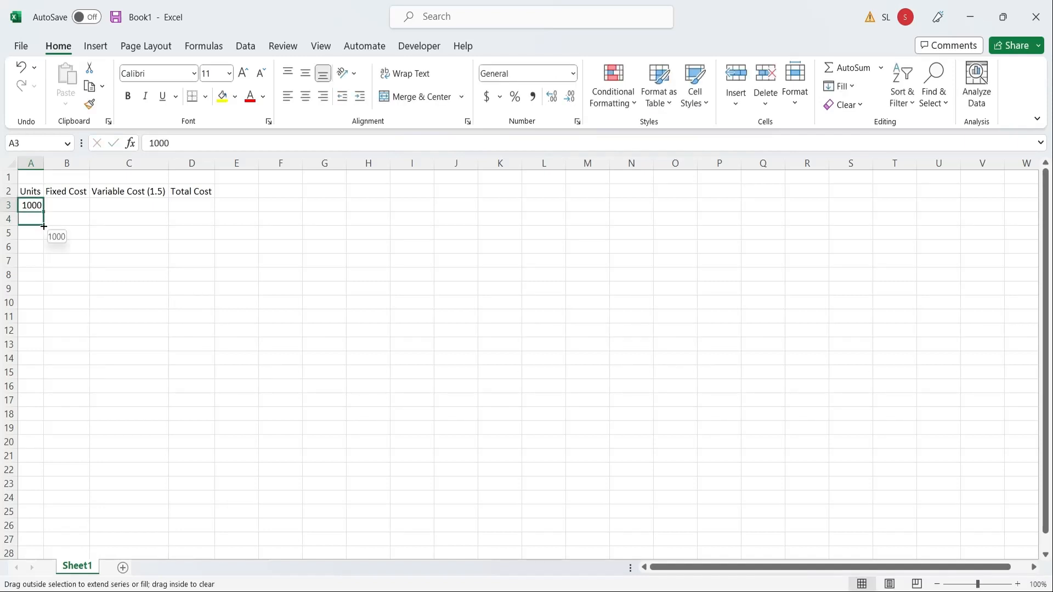
pyautogui.write('2000')
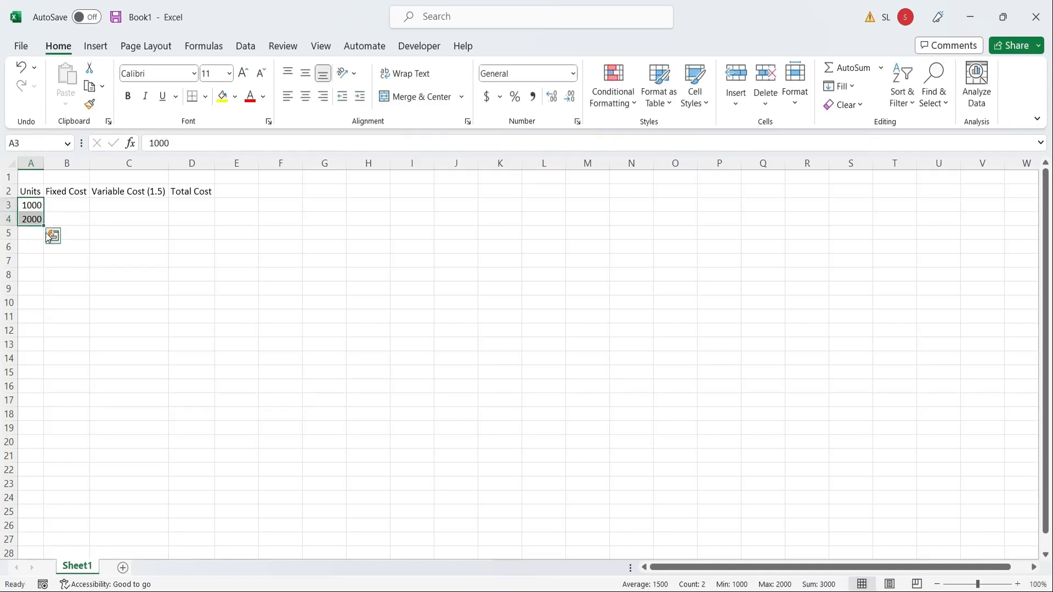
pyautogui.moveTo(31, 219); pyautogui.dragTo(24, 353)
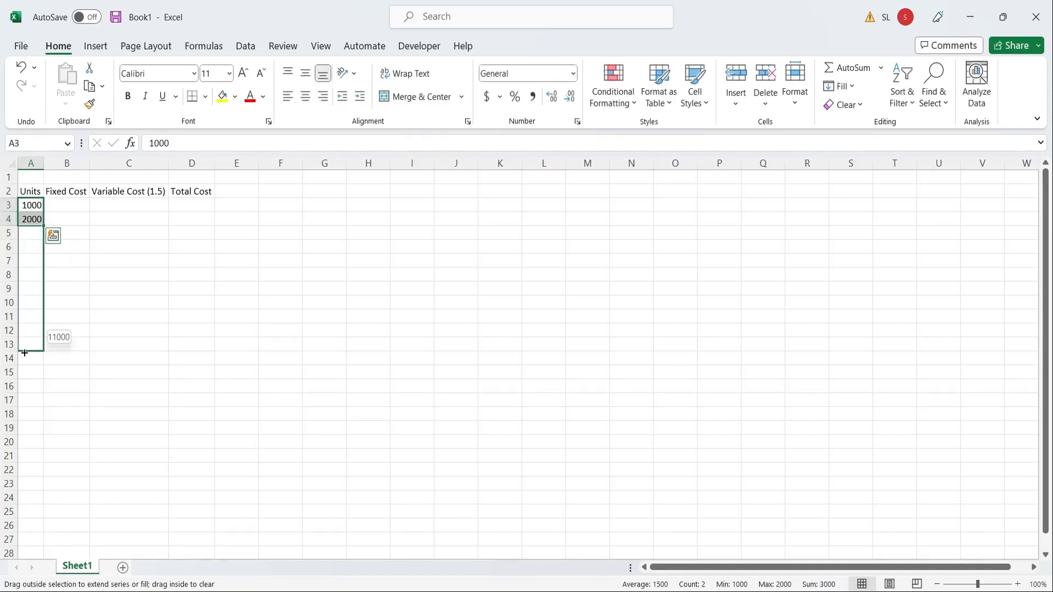
pyautogui.moveTo(32, 219); pyautogui.dragTo(31, 345)
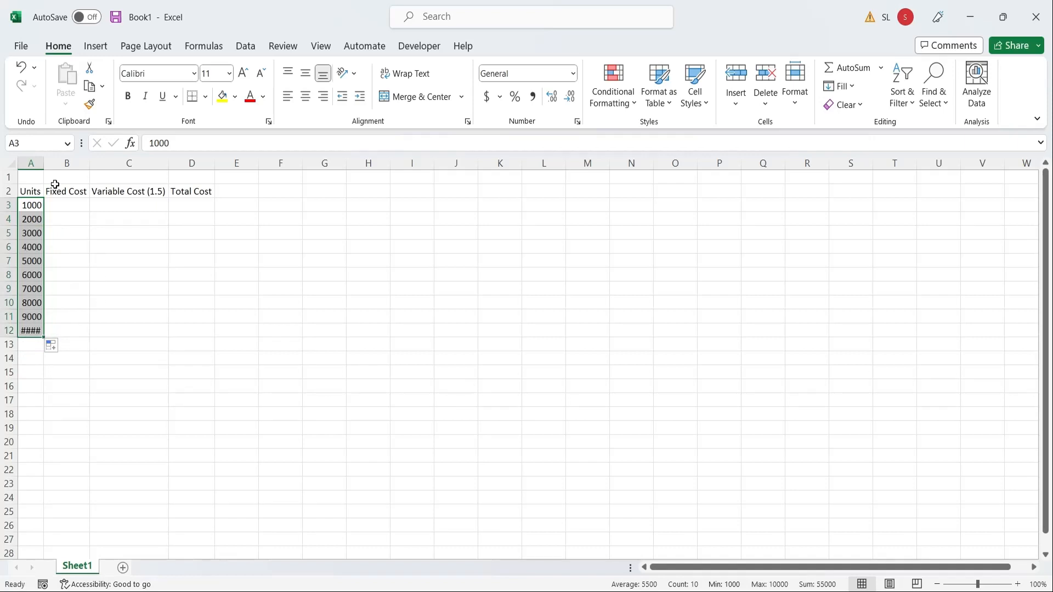
pyautogui.click(70, 205)
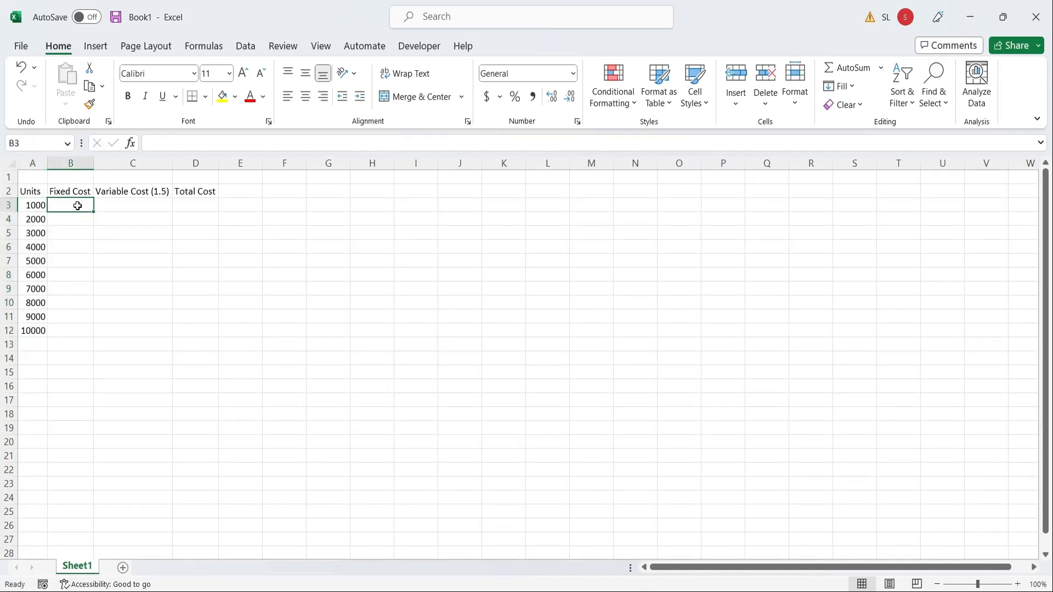
# Fill B3:B12 with a fixed cost of 5000 and begin =1.5* in C3
pyautogui.write('5000')
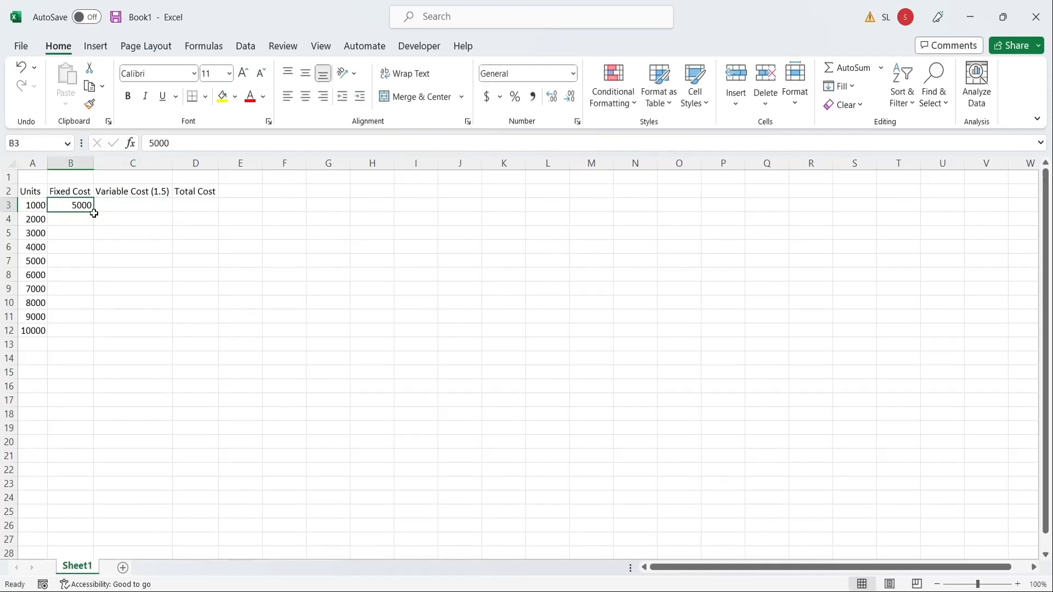
pyautogui.moveTo(81, 204); pyautogui.dragTo(81, 330)
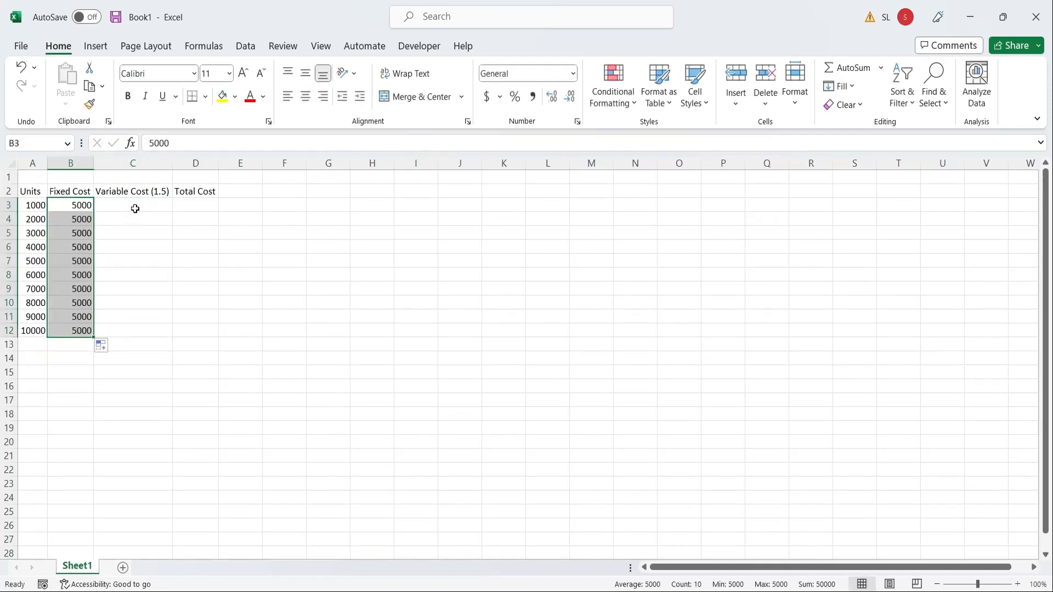
pyautogui.click(132, 204)
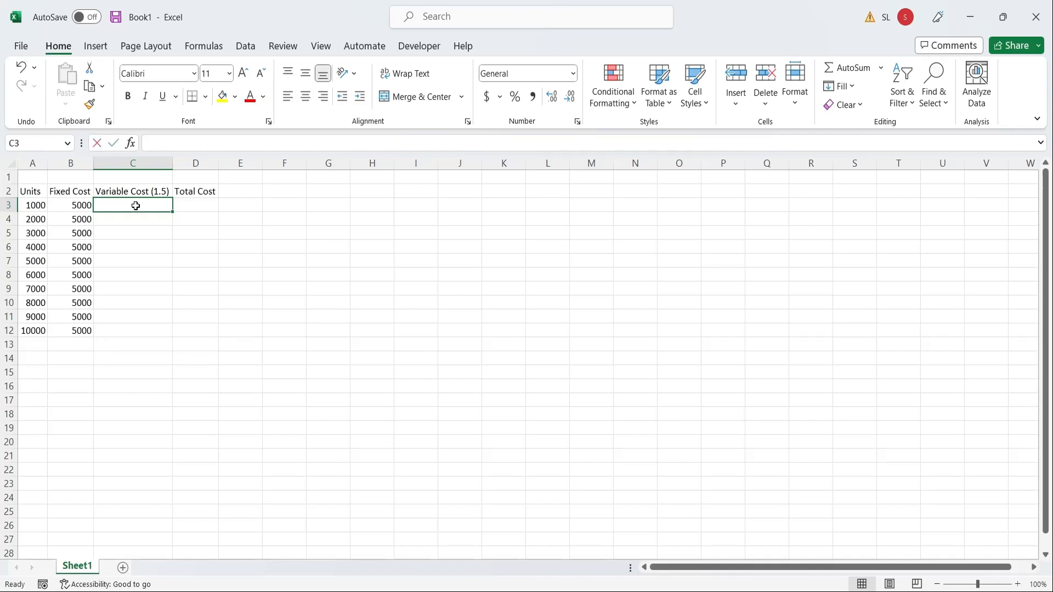
pyautogui.write('=1.5*')
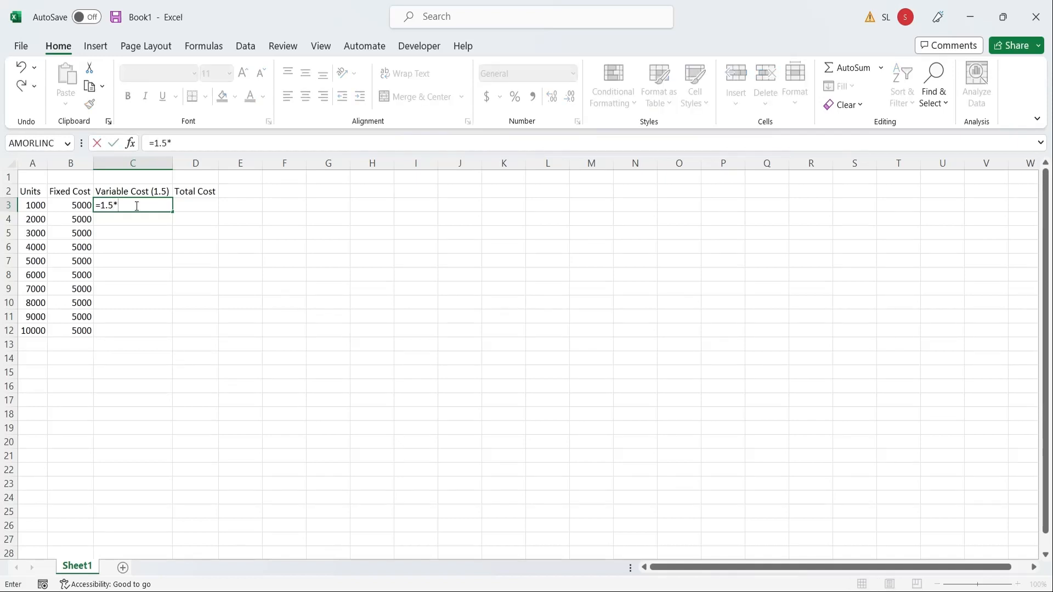
# Complete =1.5*A3 for Variable Cost and fill Total Cost =B3+C3 down to row 12
pyautogui.click(33, 206)
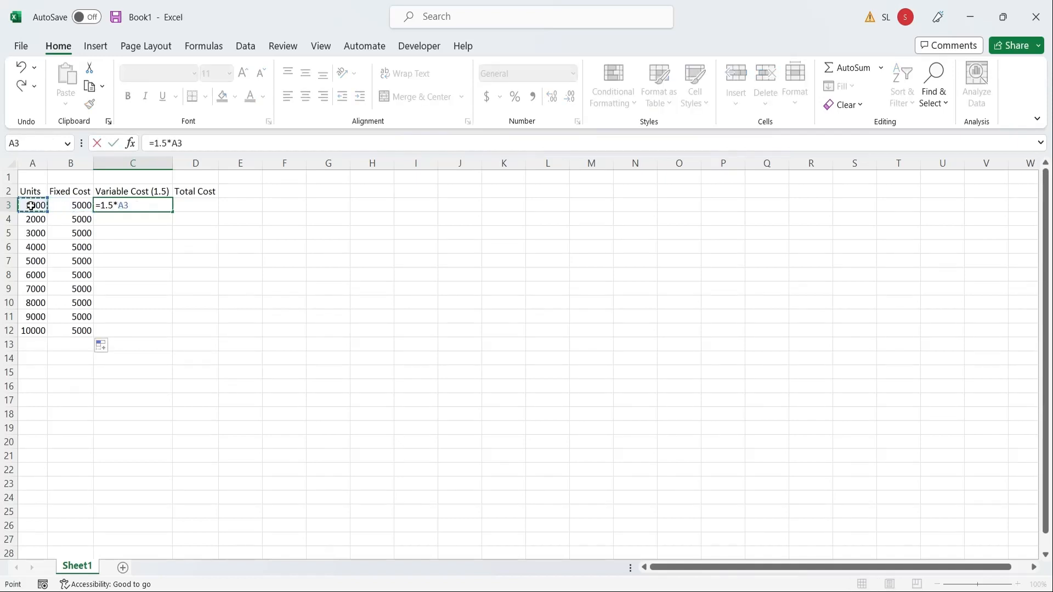
pyautogui.press('Enter')
pyautogui.write('+B3+')
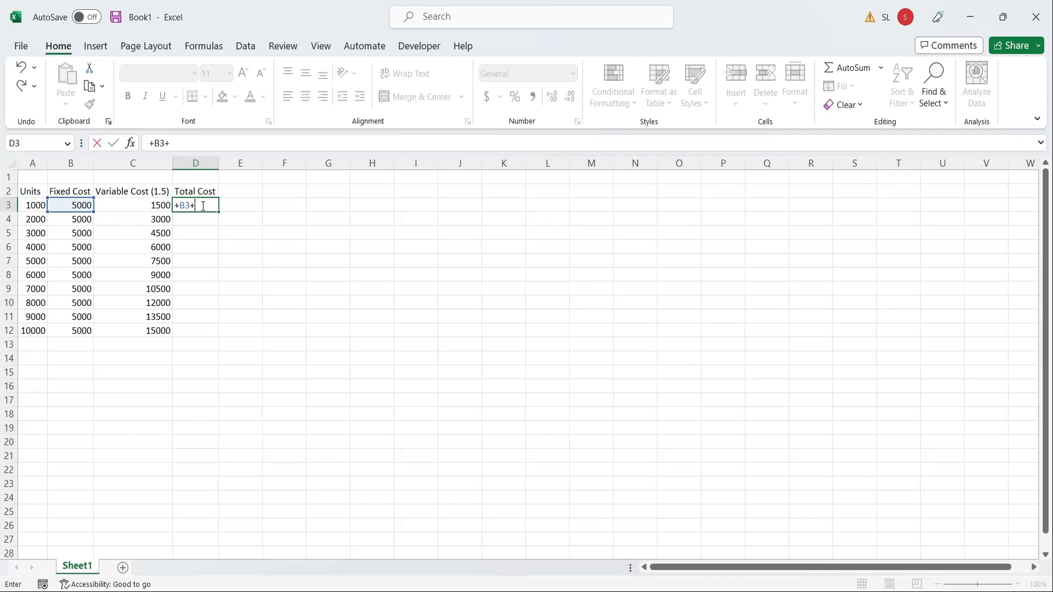
pyautogui.write('C3')
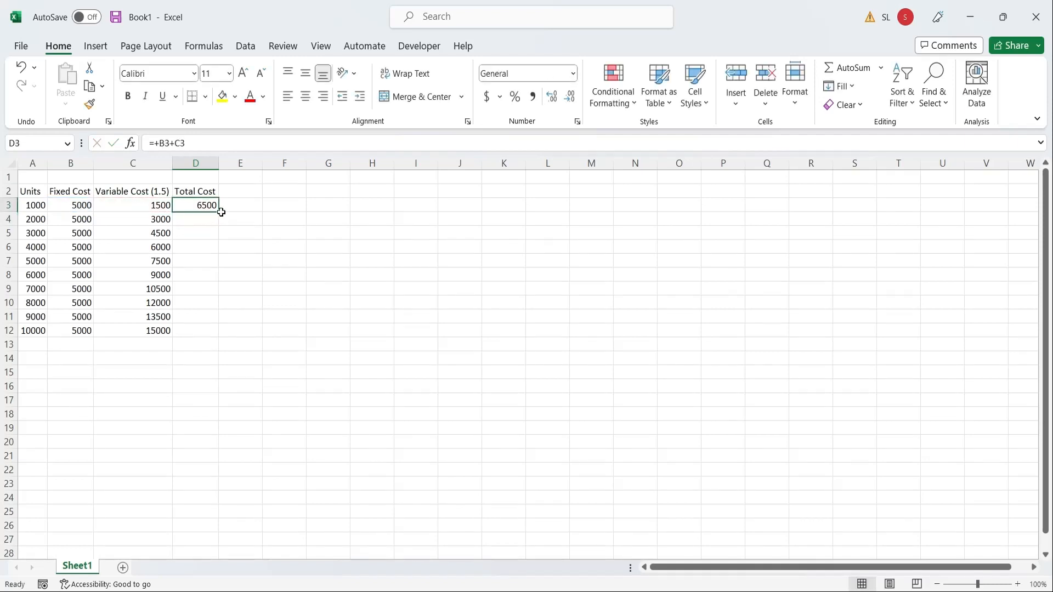
pyautogui.moveTo(219, 210); pyautogui.dragTo(219, 330)
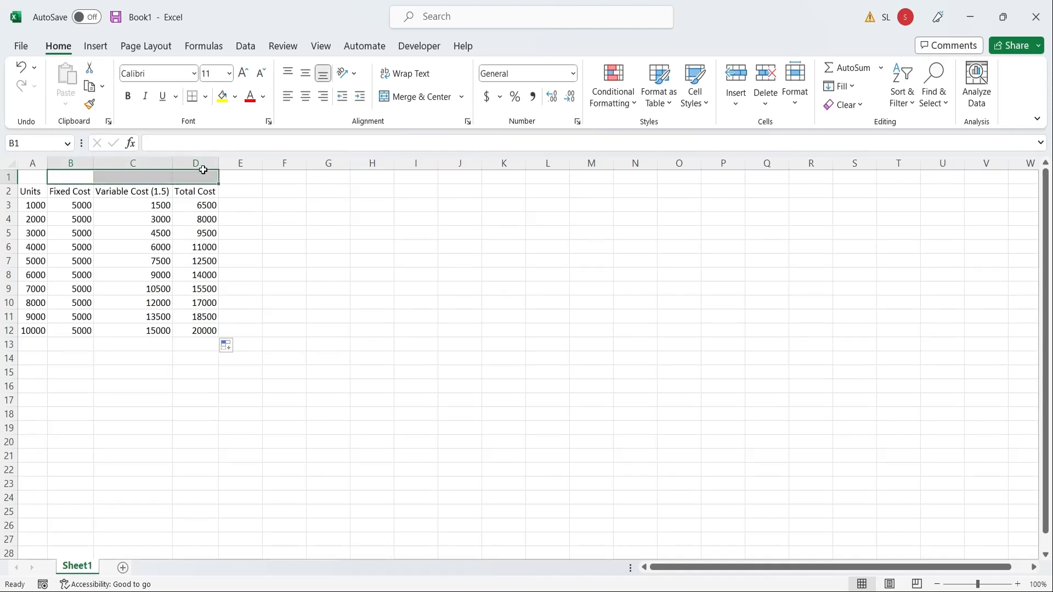
# Merge B1:D1 and title it 'Manufacture?'
pyautogui.click(417, 96)
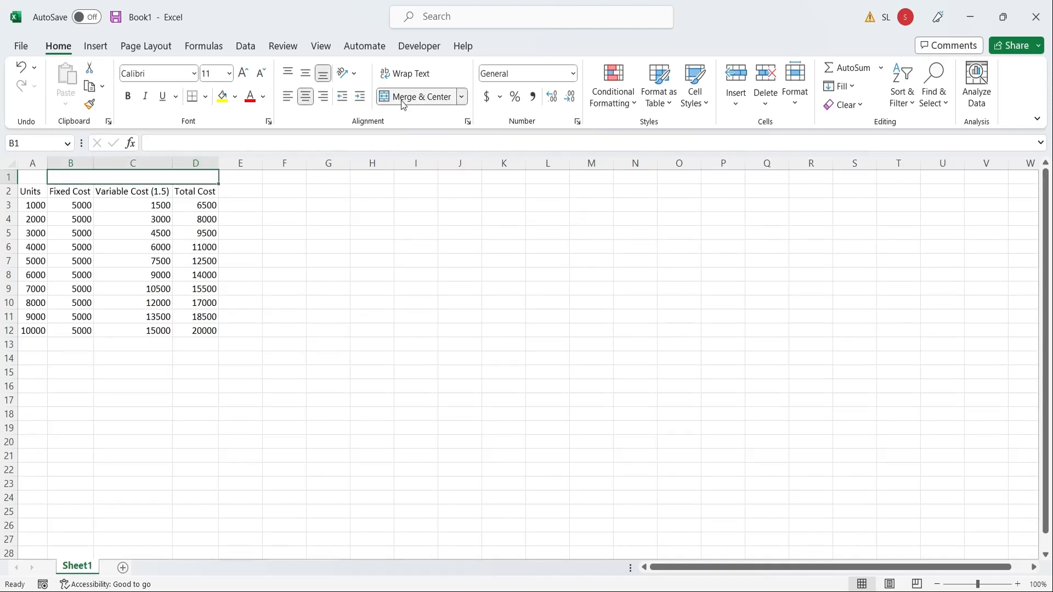
pyautogui.write('Manufacture')
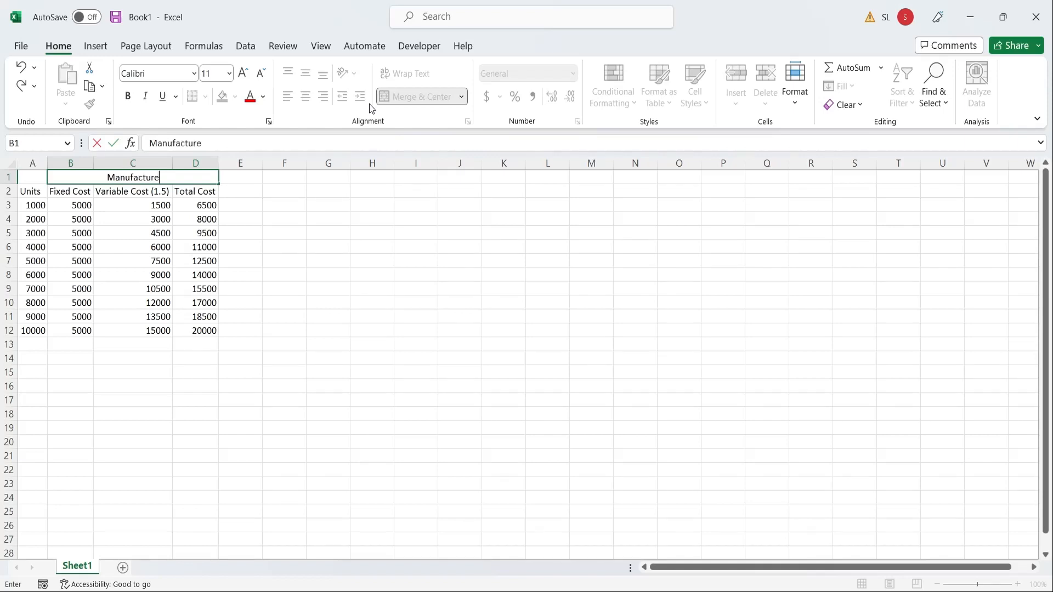
pyautogui.write('?')
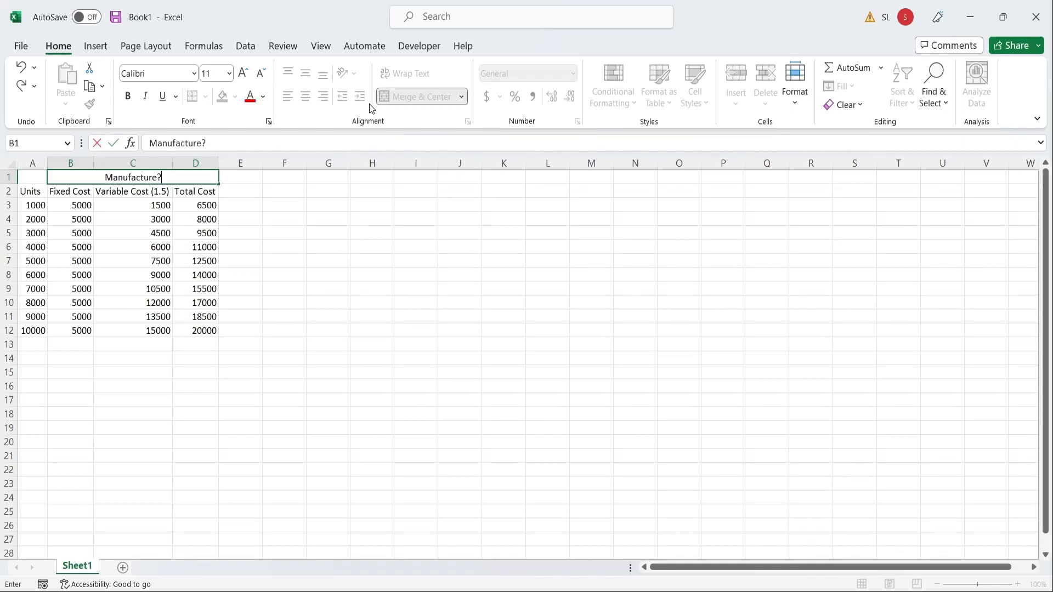
# Rename D2 to 'Total Cost if Manufactured' and copy the header block to E1
pyautogui.click(195, 191)
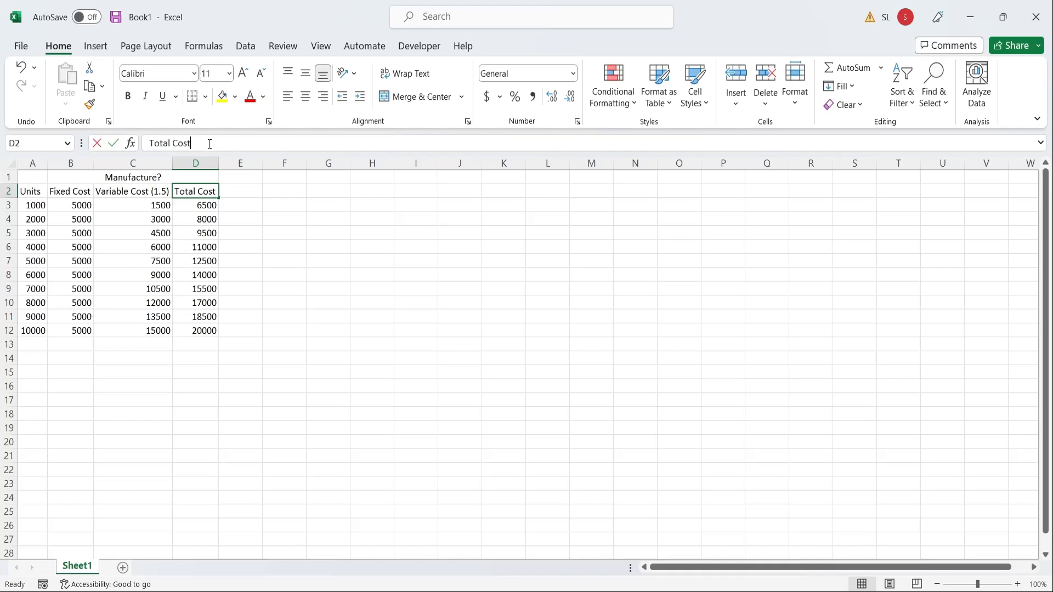
pyautogui.write('if Manufactured')
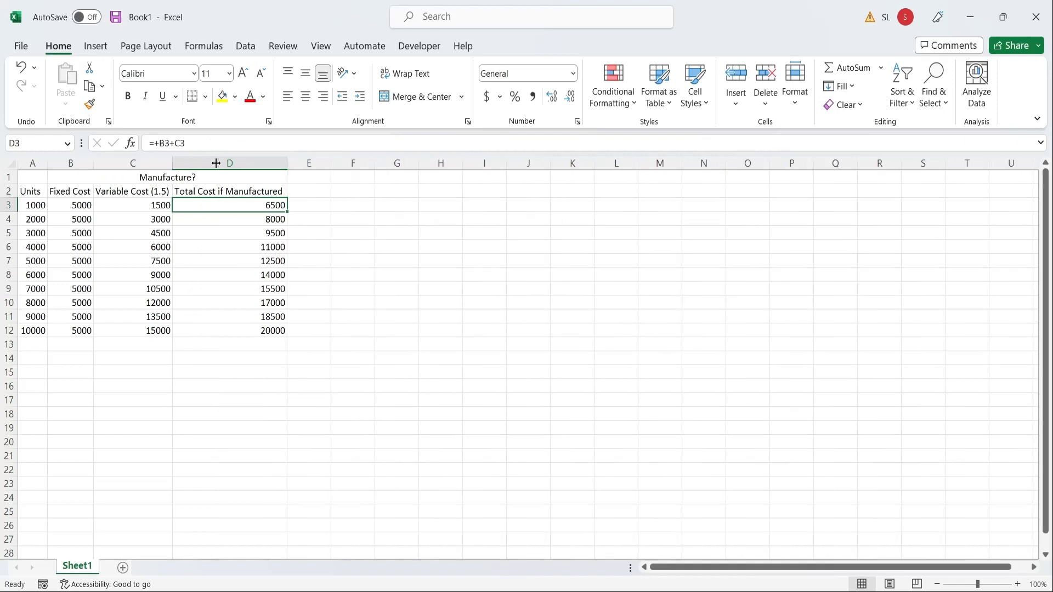
pyautogui.click(69, 192)
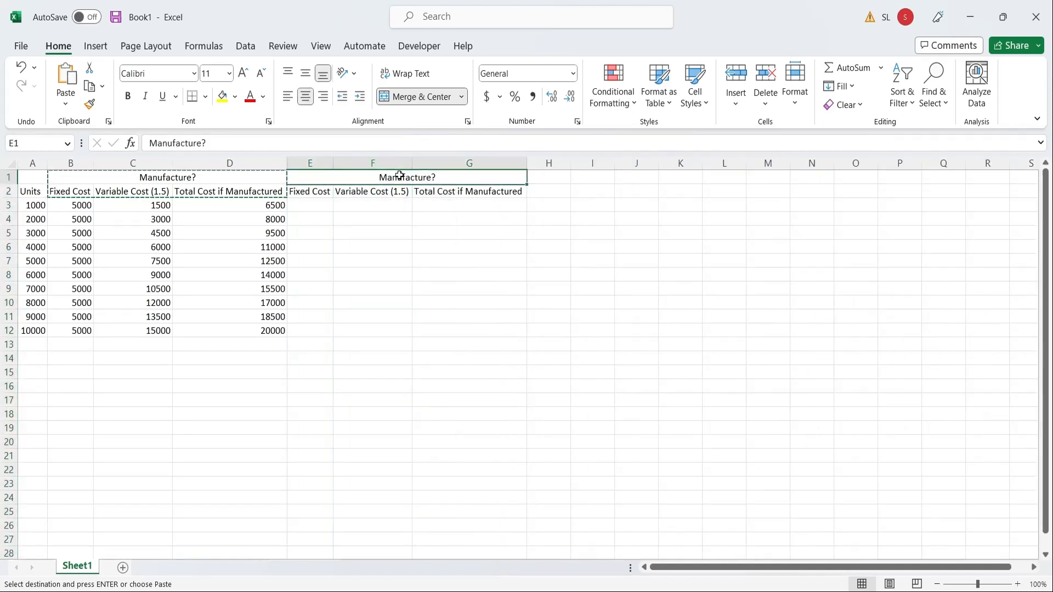
# Rename copied headings to Outsource?, Variable Cost (2.5), Total Cost if Outsourced; fill E3:E12 with 0
pyautogui.click(373, 163)
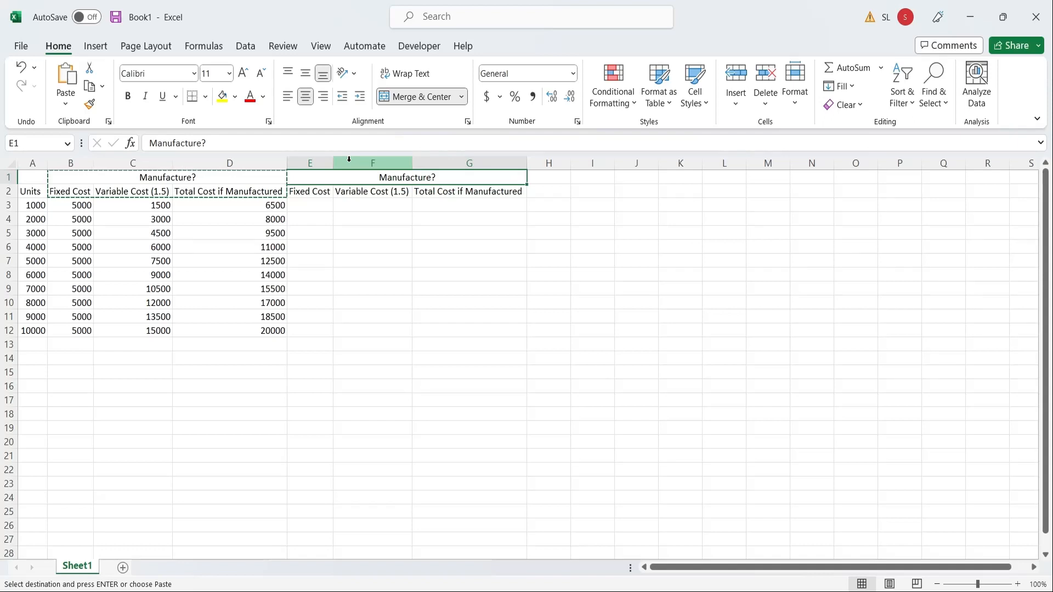
pyautogui.write('Outsourc')
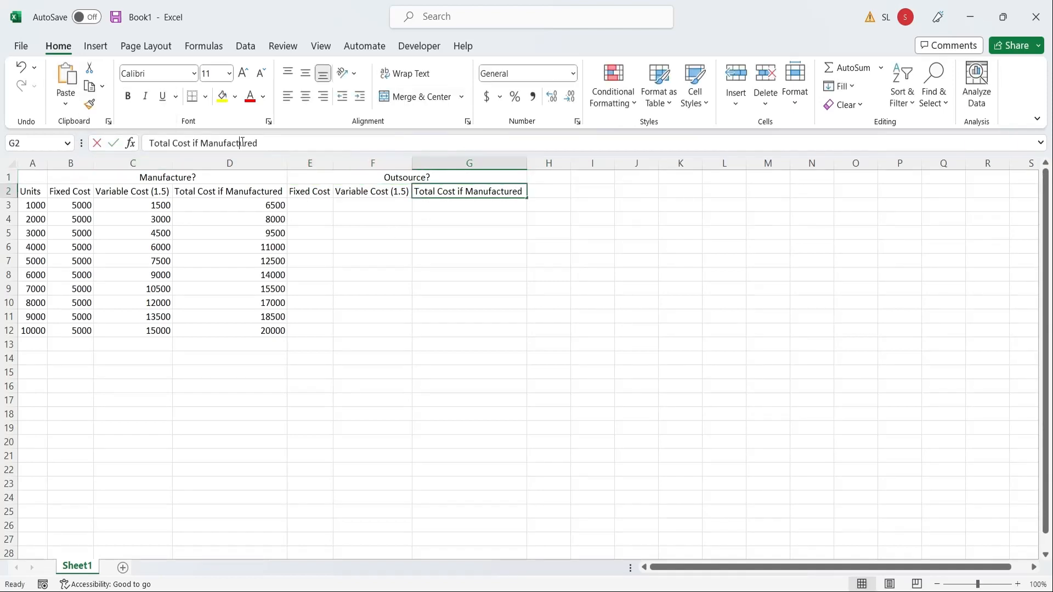
pyautogui.write('Outsources')
pyautogui.click(373, 192)
pyautogui.write('2')
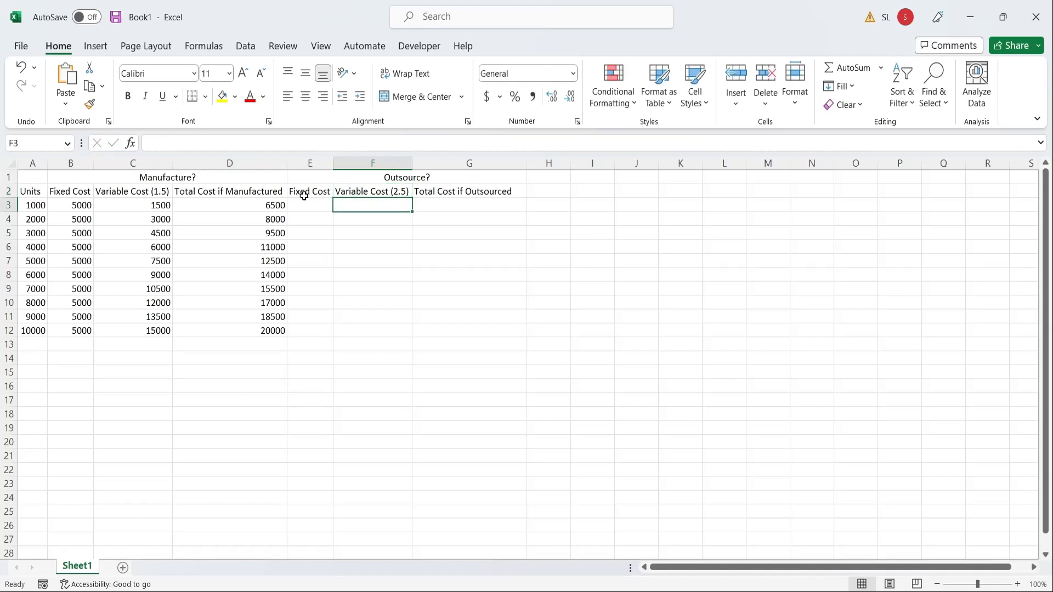
pyautogui.write('0')
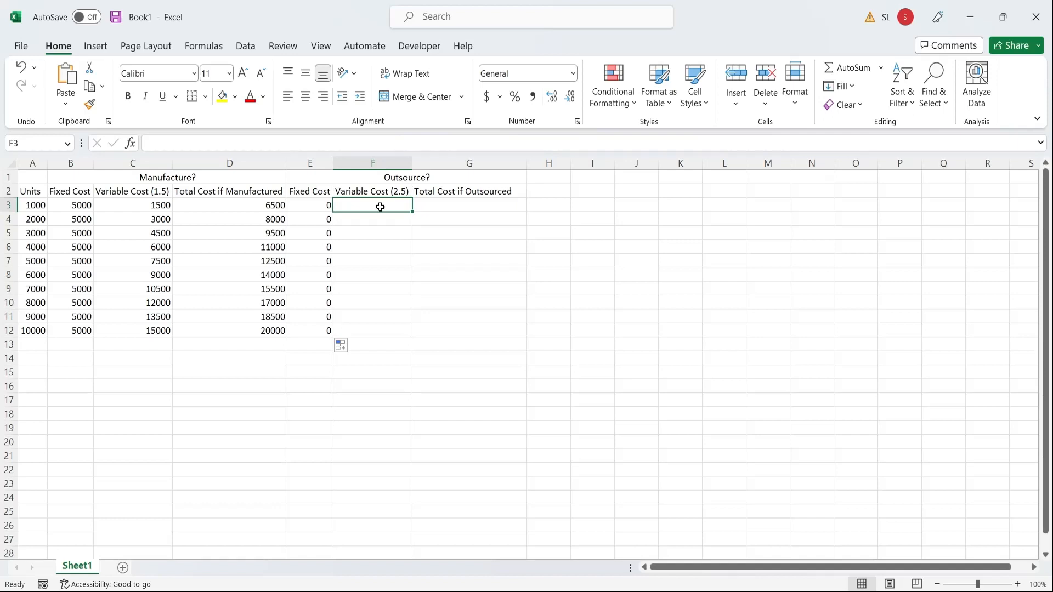
# Enter =2.5*A3 in F3 and =E3+F3 in G3, filling both down to row 12
pyautogui.write('=2.5')
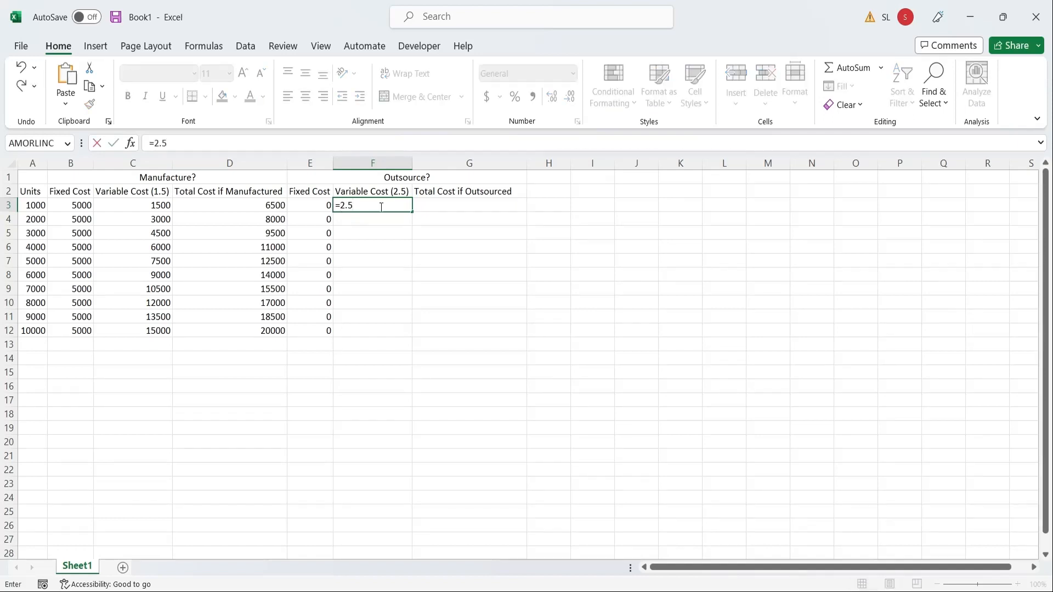
pyautogui.click(32, 204)
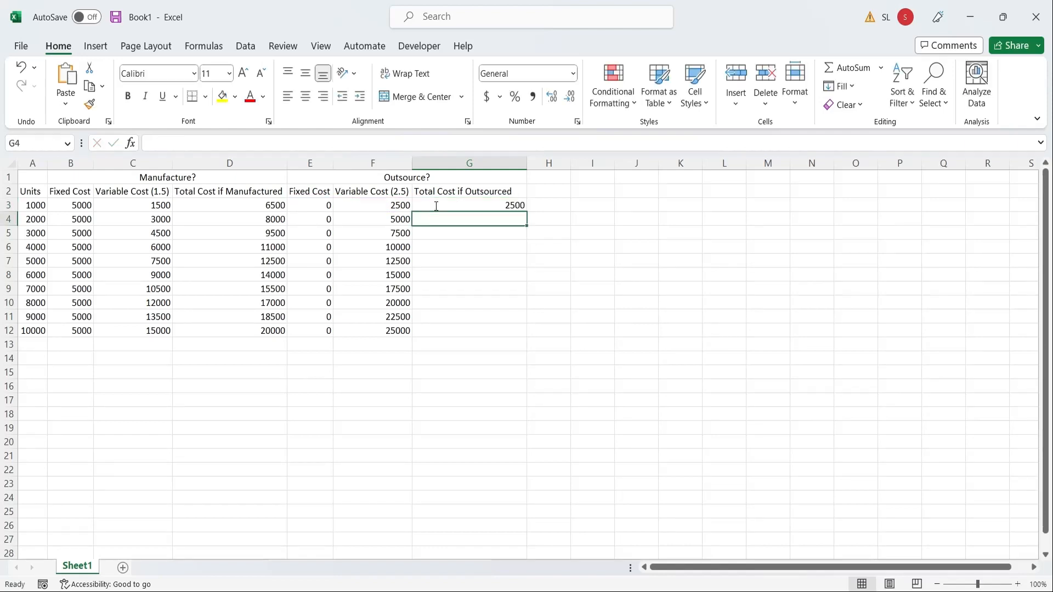
pyautogui.moveTo(467, 204); pyautogui.dragTo(467, 330)
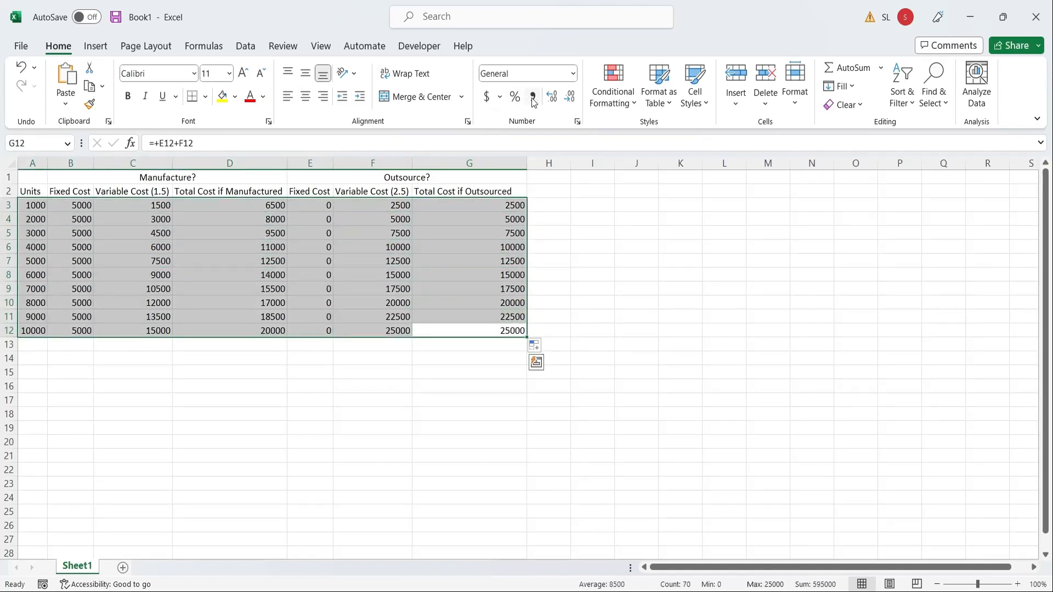
# Apply Comma Style and All Borders to A1:G12, bold the headings, and hide gridlines
pyautogui.click(532, 96)
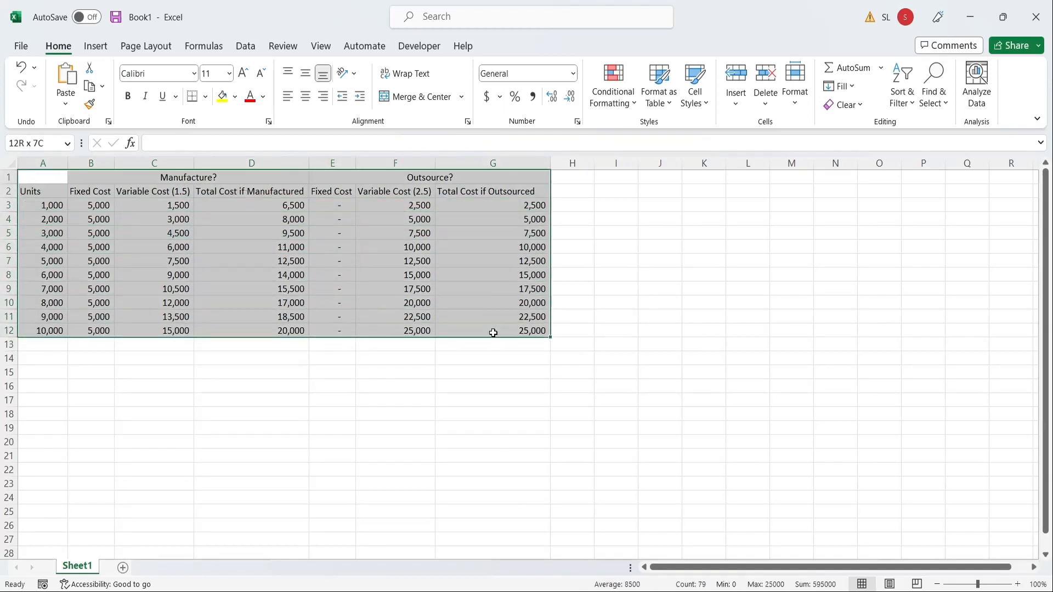
pyautogui.click(206, 96)
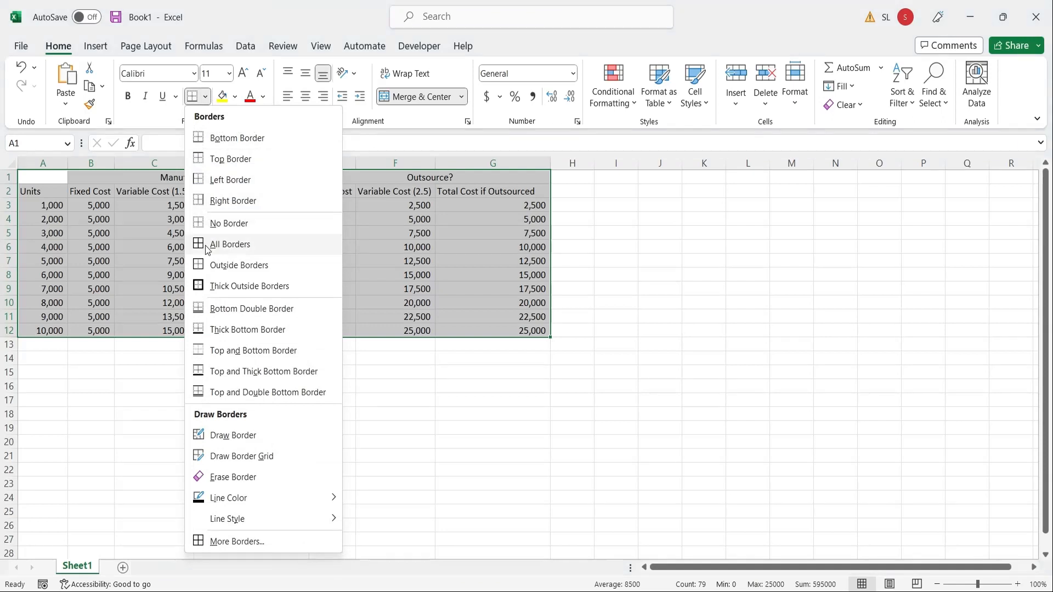
pyautogui.moveTo(231, 329)
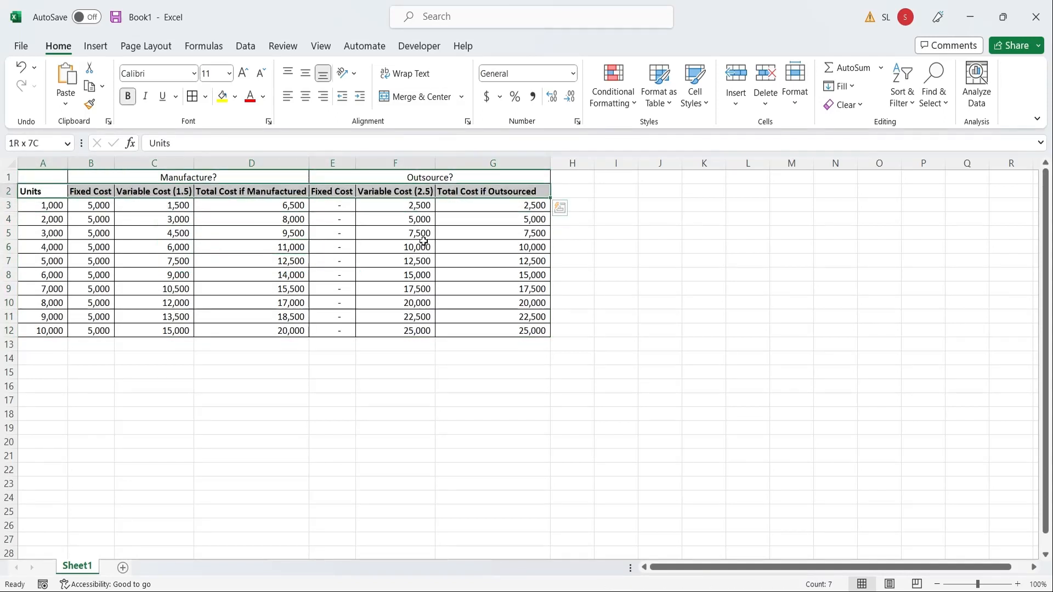
pyautogui.click(395, 247)
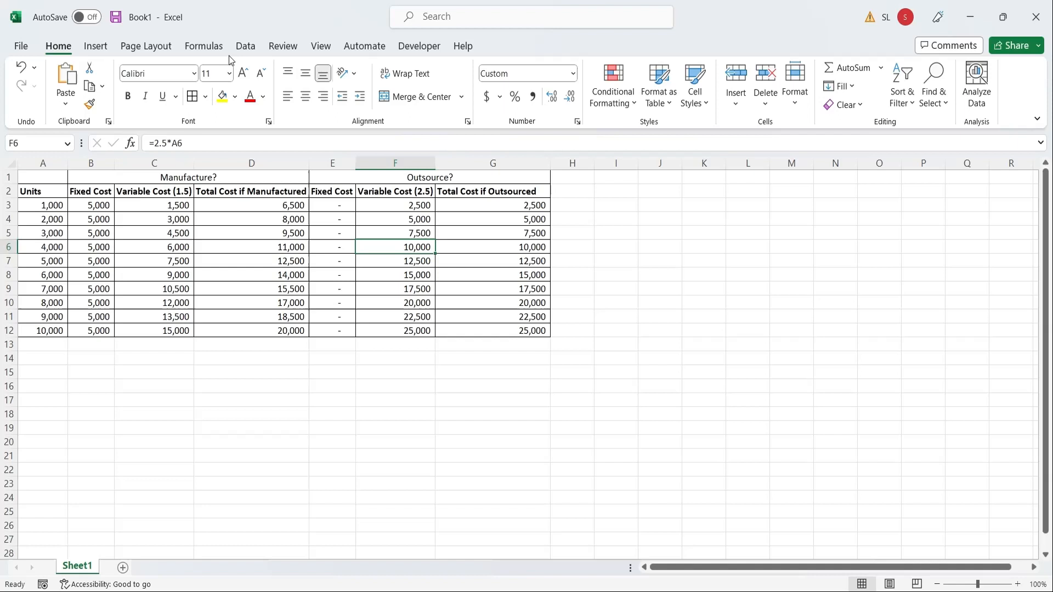
pyautogui.click(320, 45)
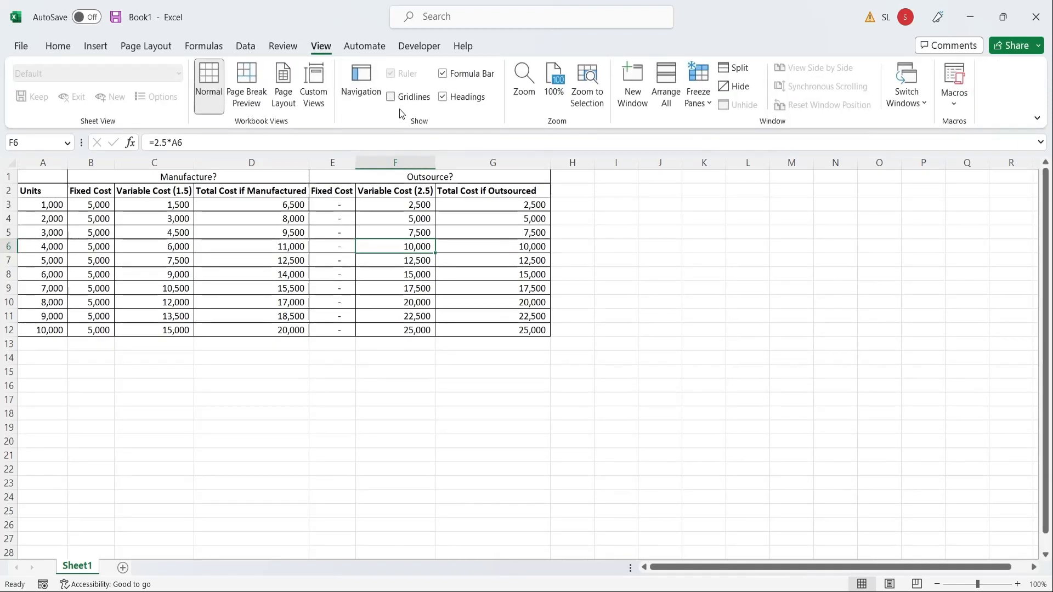
pyautogui.click(659, 386)
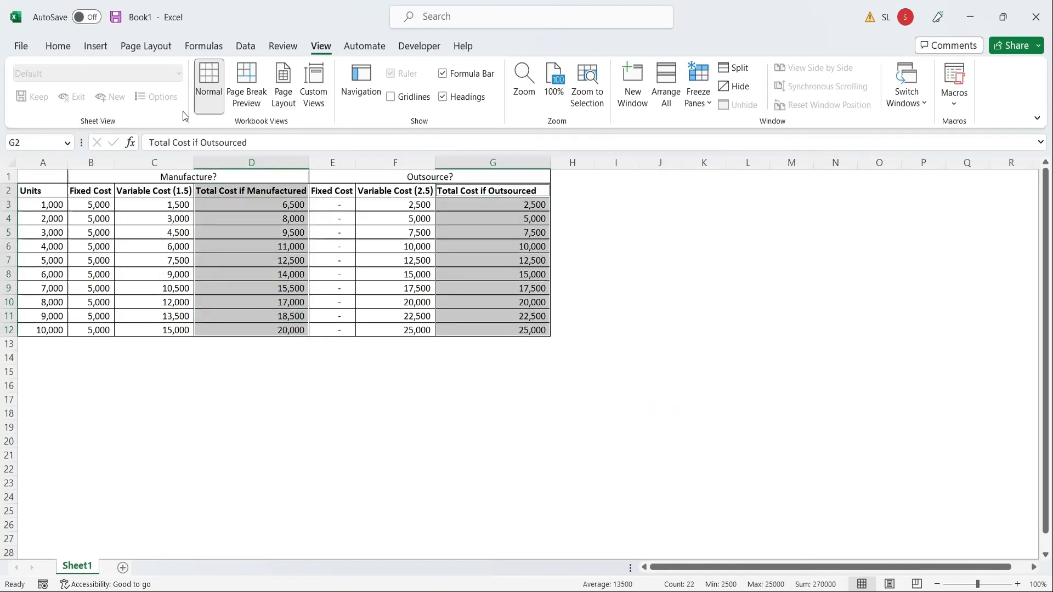
# Insert a line chart of both total cost columns and remove its title
pyautogui.click(95, 45)
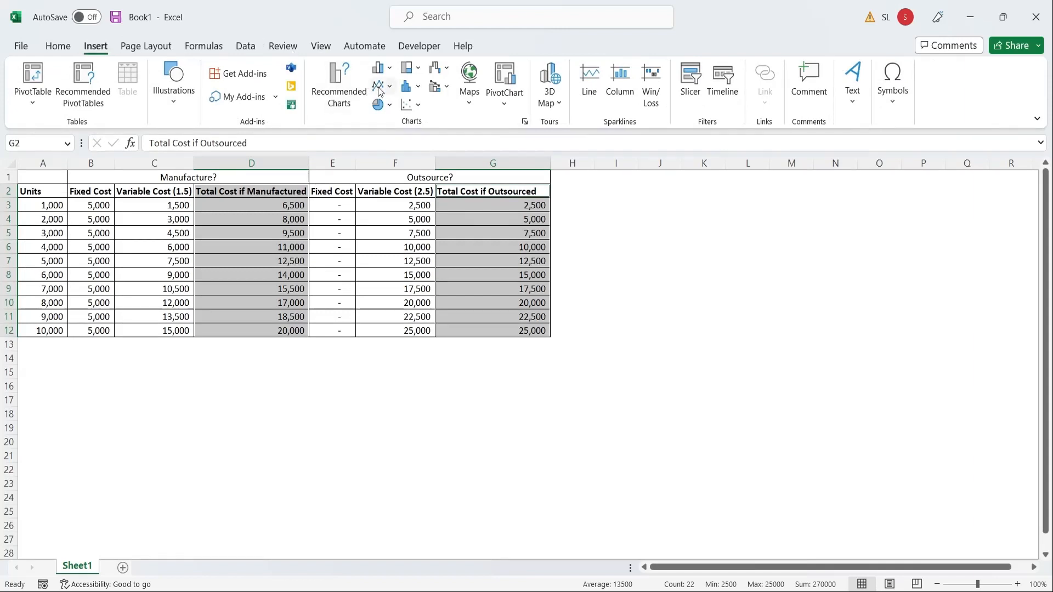
pyautogui.click(378, 86)
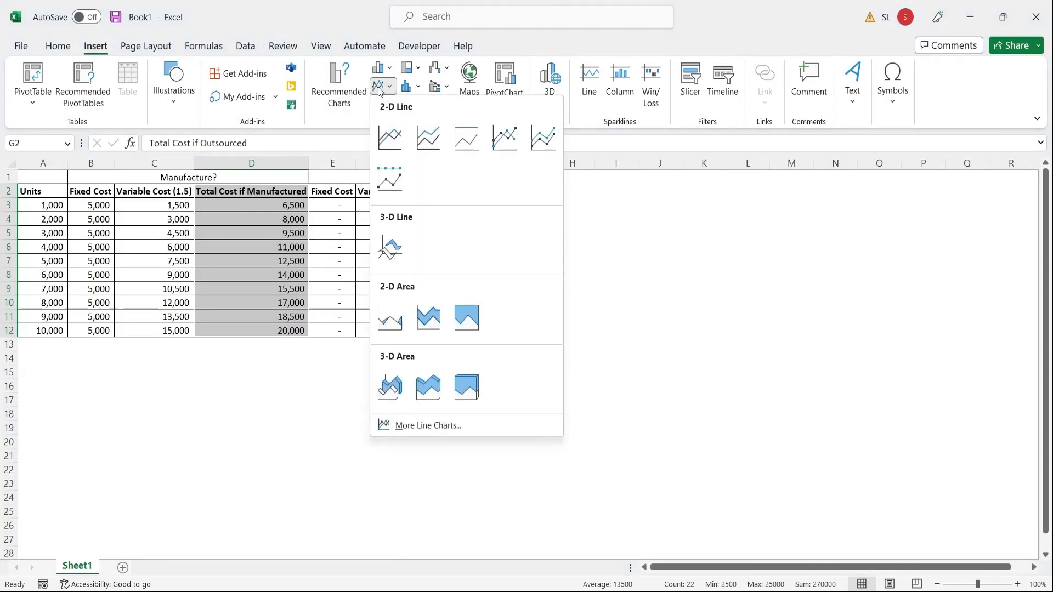
pyautogui.click(389, 137)
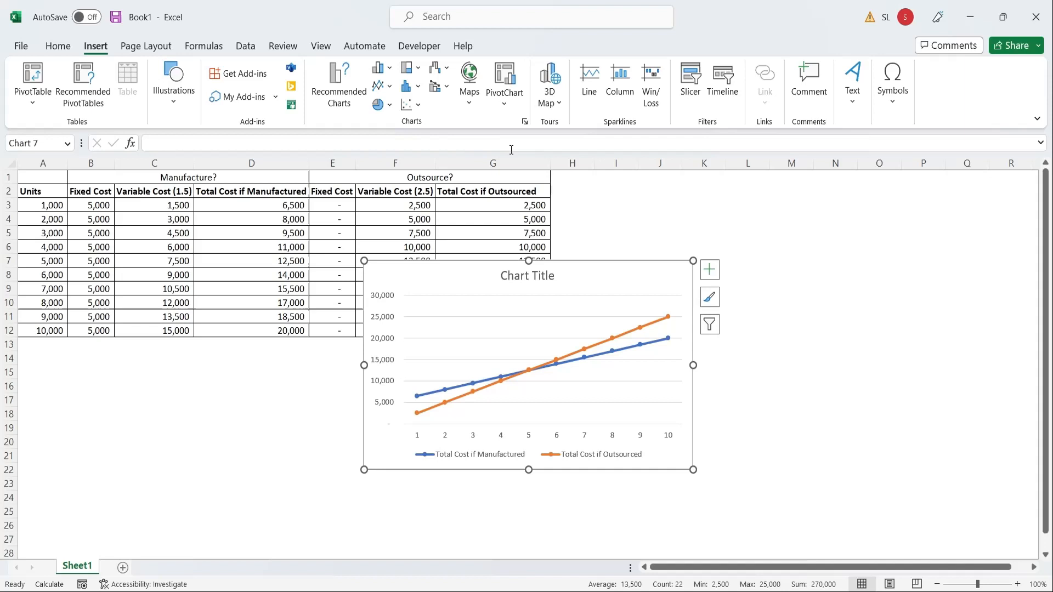
pyautogui.click(527, 276)
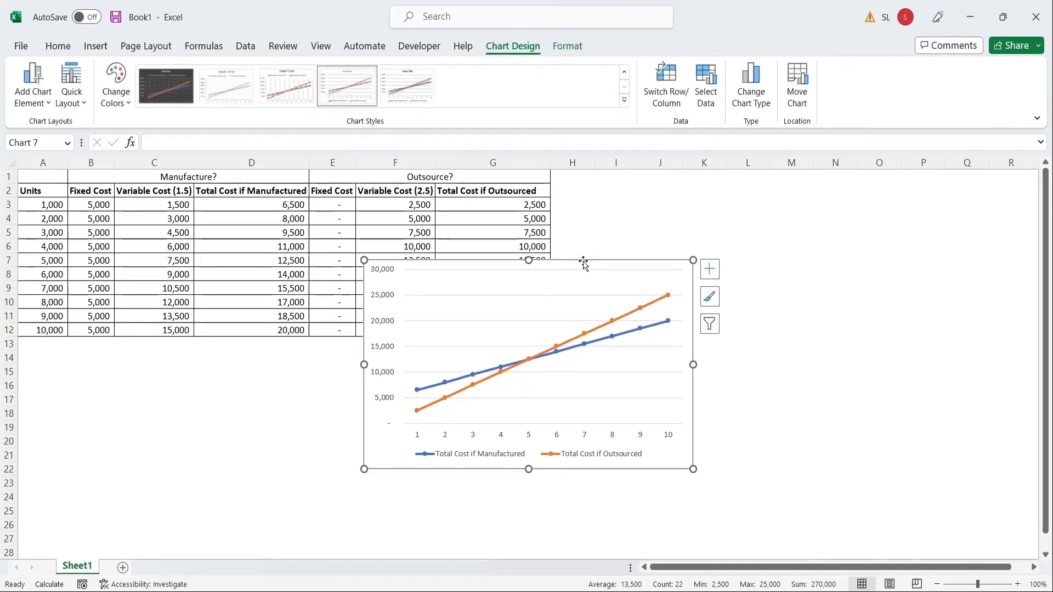
# Set the chart's horizontal axis labels to the units in A3:A12
pyautogui.click(706, 81)
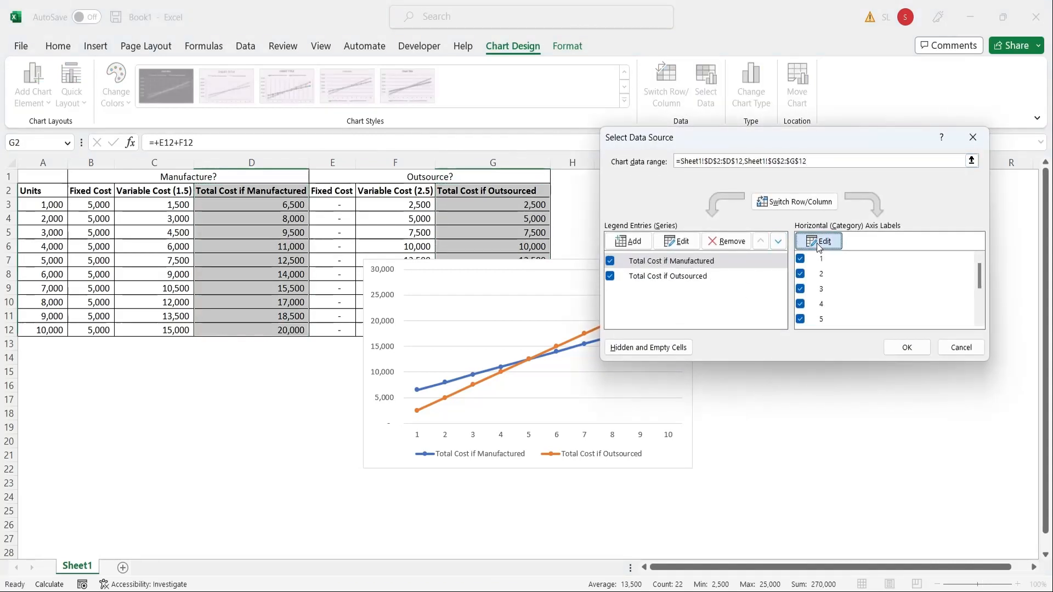
pyautogui.click(817, 241)
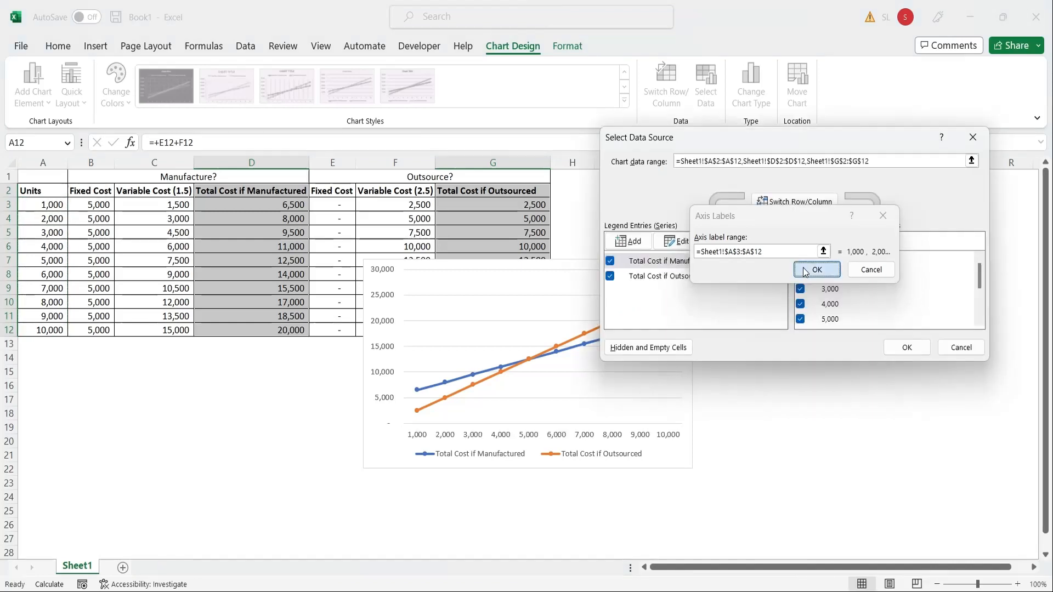
pyautogui.click(816, 270)
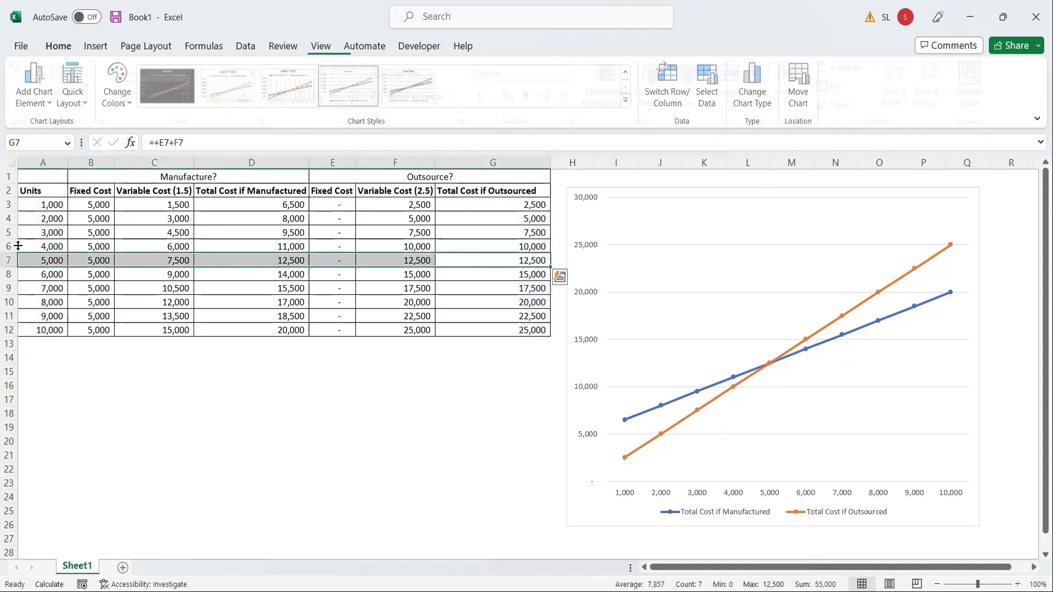
# Highlight the 5,000-unit row A7:G7 in yellow and change its fixed cost to 7000
pyautogui.click(57, 45)
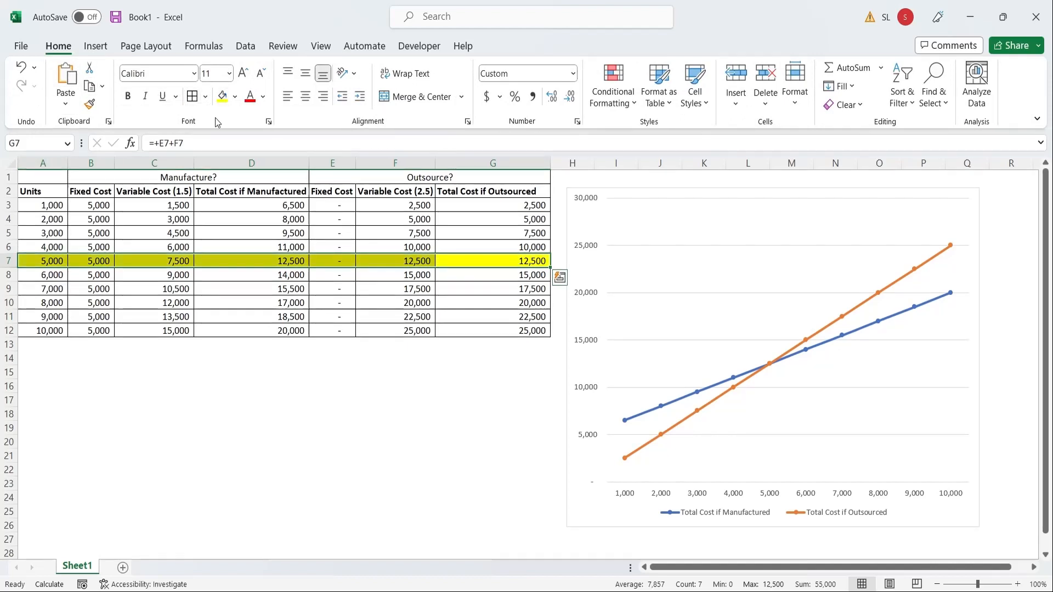
pyautogui.click(332, 400)
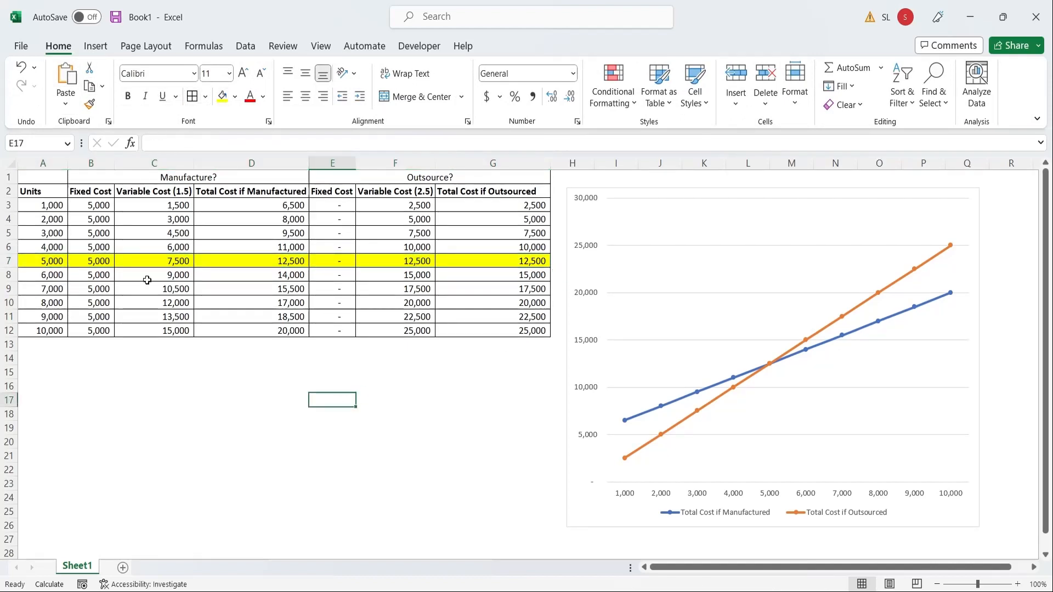
pyautogui.click(90, 261)
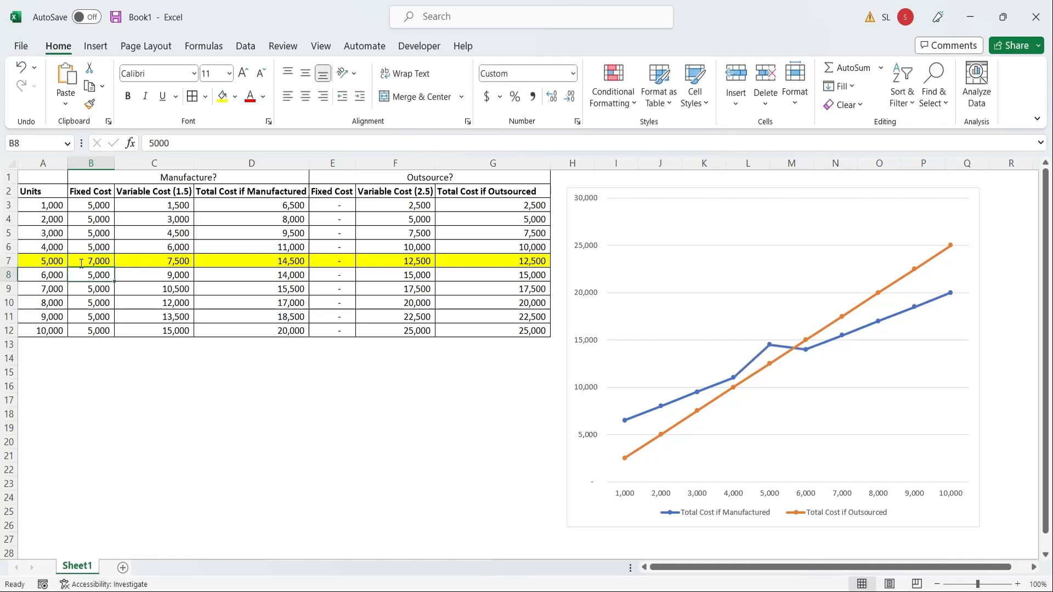
# Enter 7,000 fixed cost for rows B8:B12 and fill the 7,000-unit row A9:G9 gold
pyautogui.write('7000')
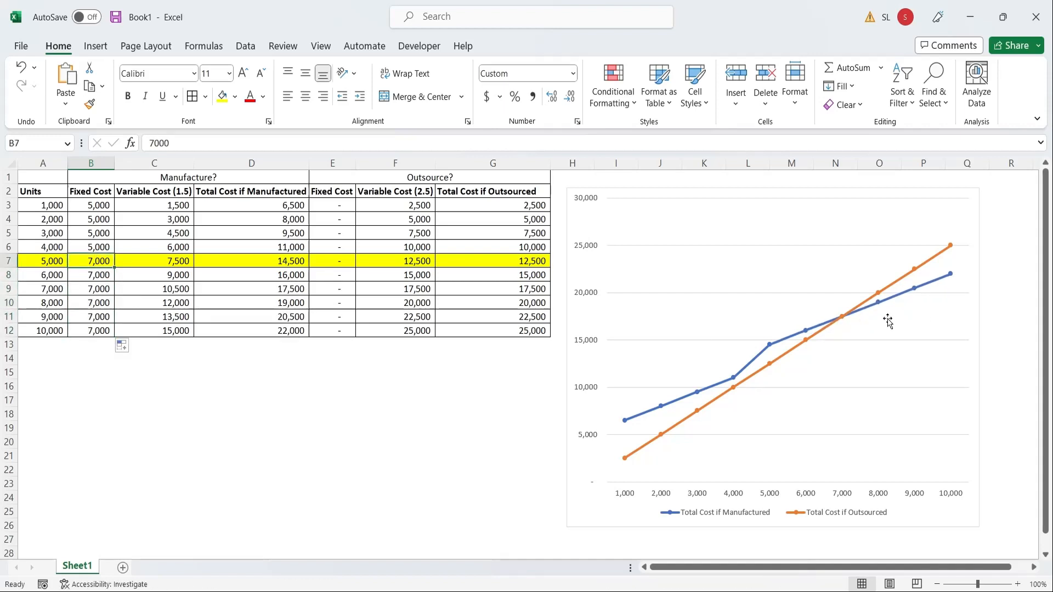
pyautogui.click(844, 321)
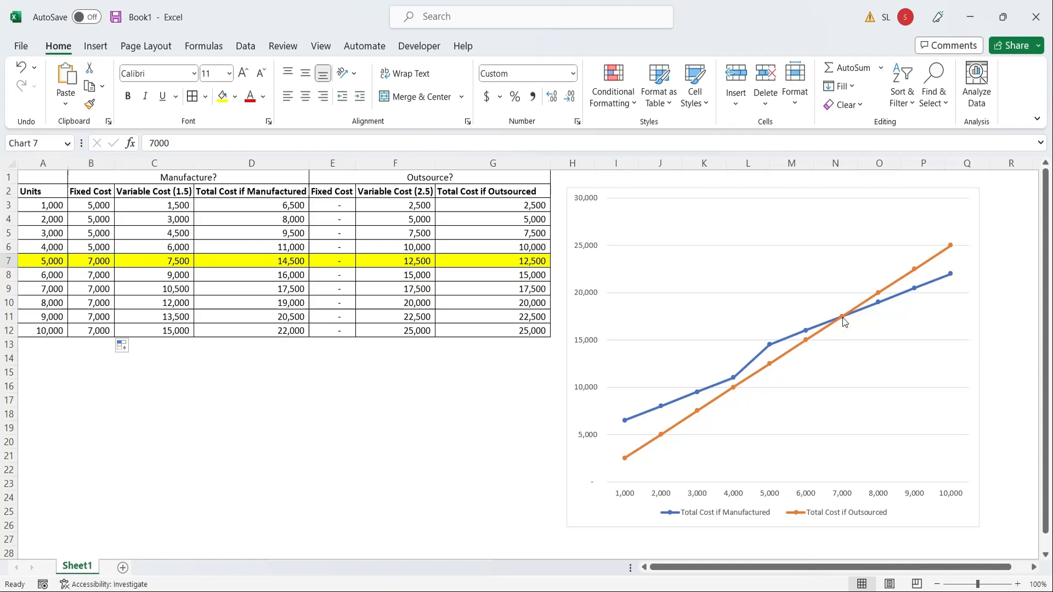
pyautogui.click(772, 358)
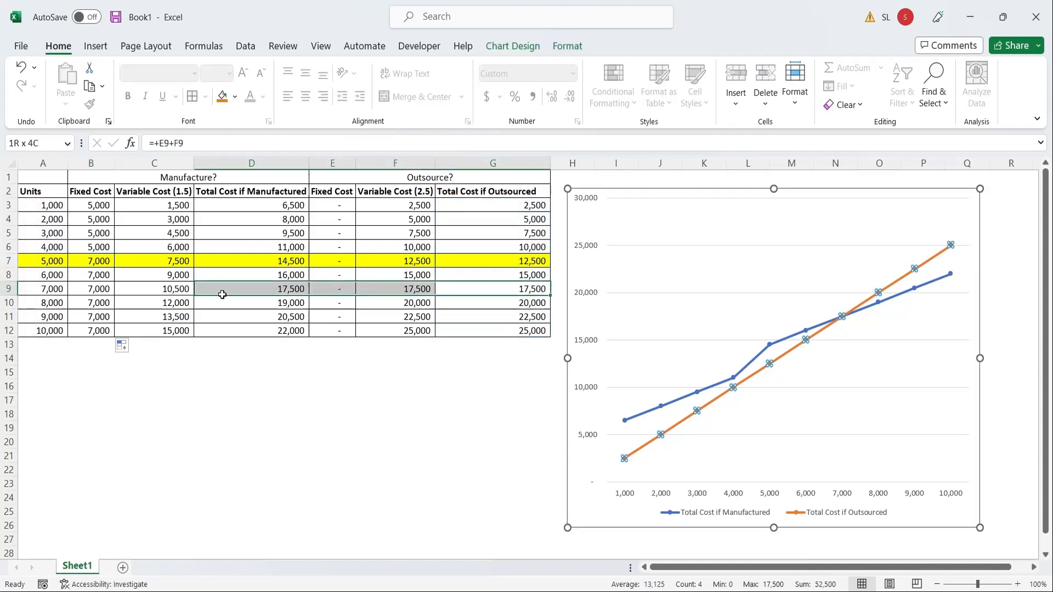
pyautogui.click(239, 97)
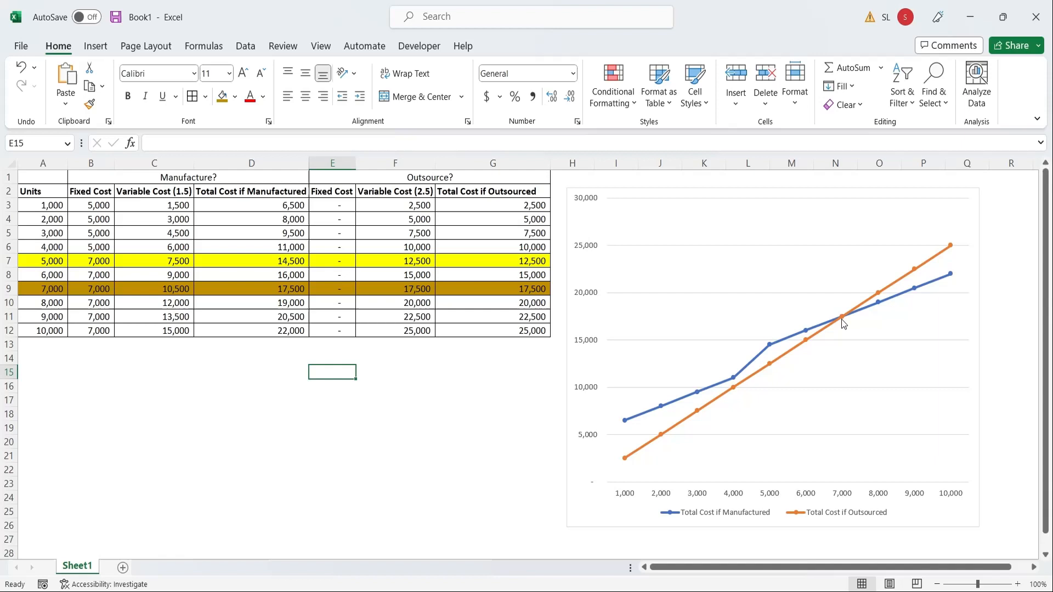
pyautogui.moveTo(441, 308)
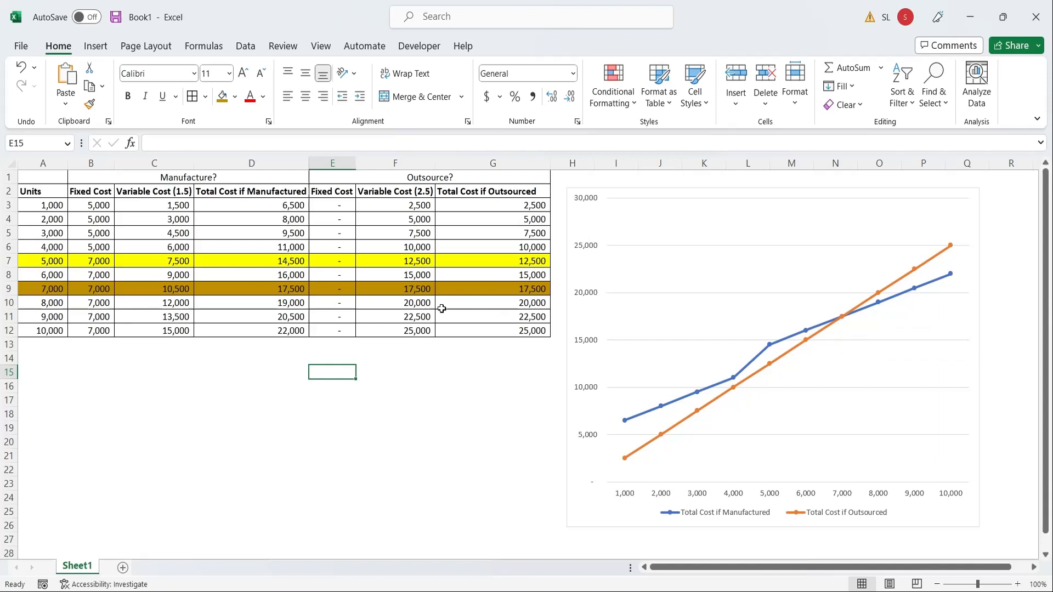
pyautogui.moveTo(696, 297)
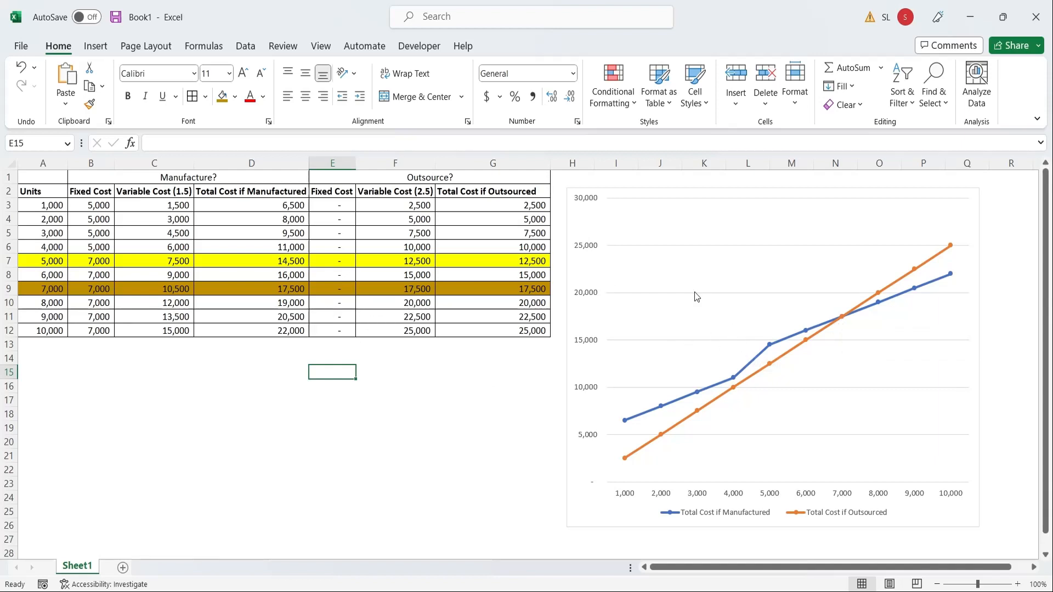
pyautogui.moveTo(686, 293)
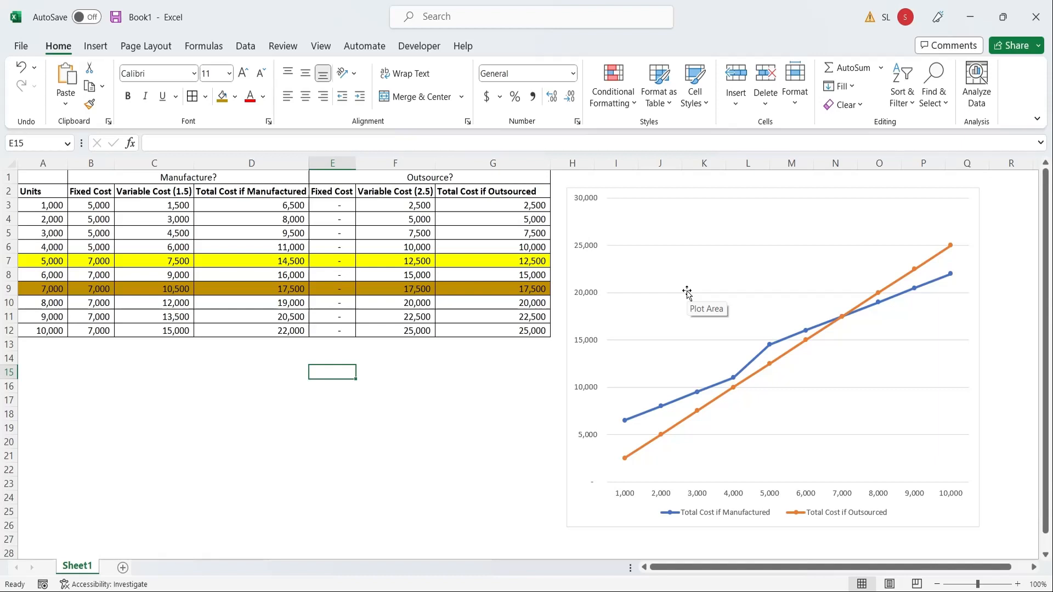
pyautogui.moveTo(121, 42)
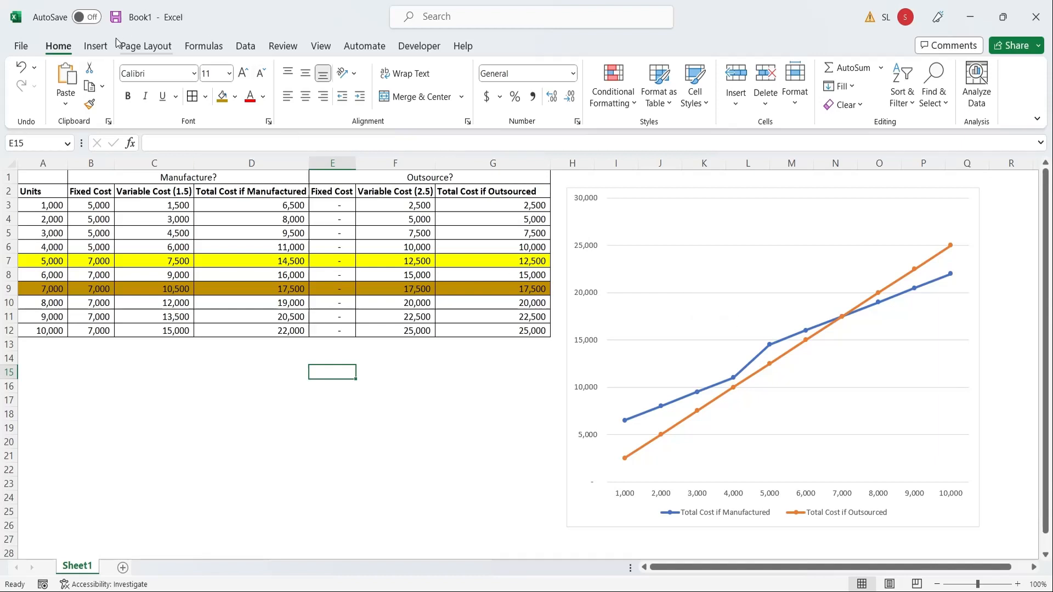
pyautogui.click(95, 46)
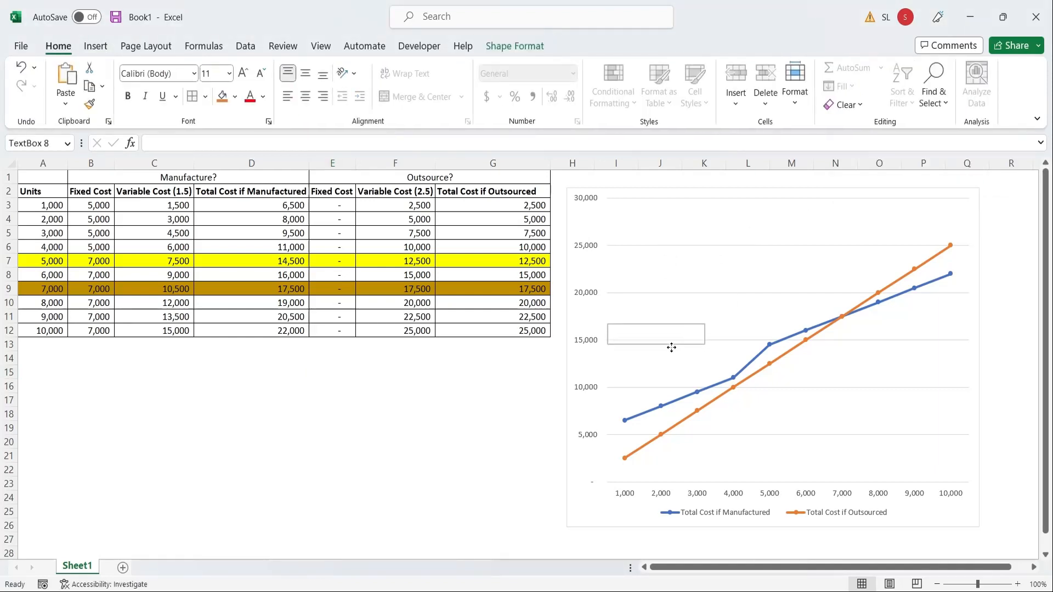
# Type 'Good for Outsourcing' into the text box on the chart's left side
pyautogui.write('Good for')
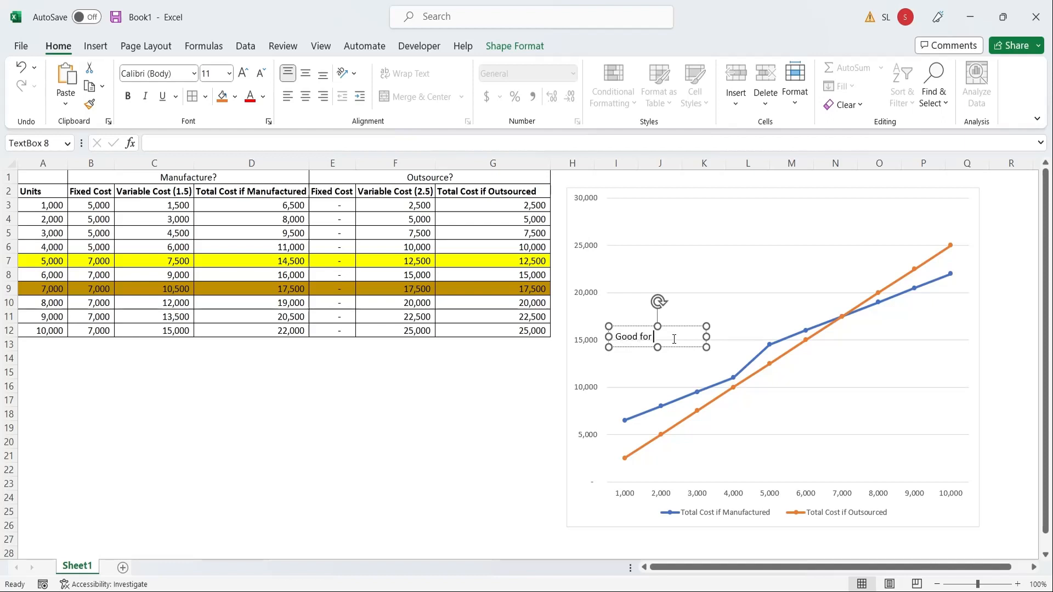
pyautogui.write('Outsourcing')
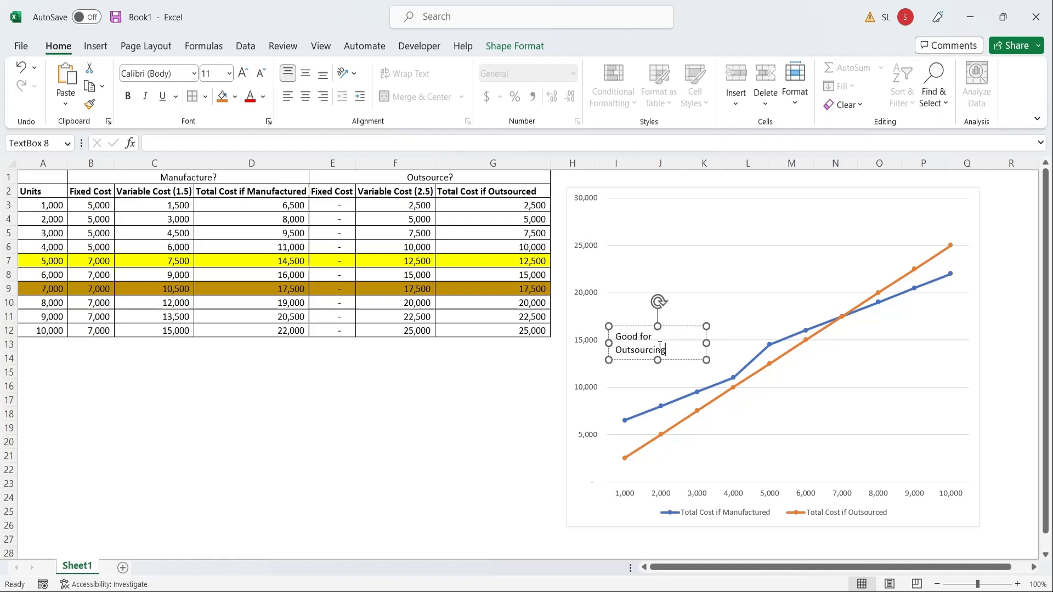